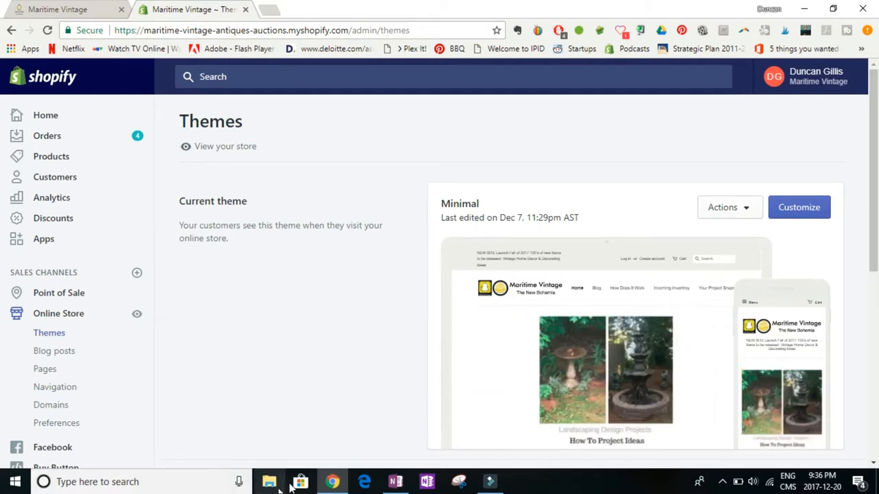
pyautogui.moveTo(299, 395)
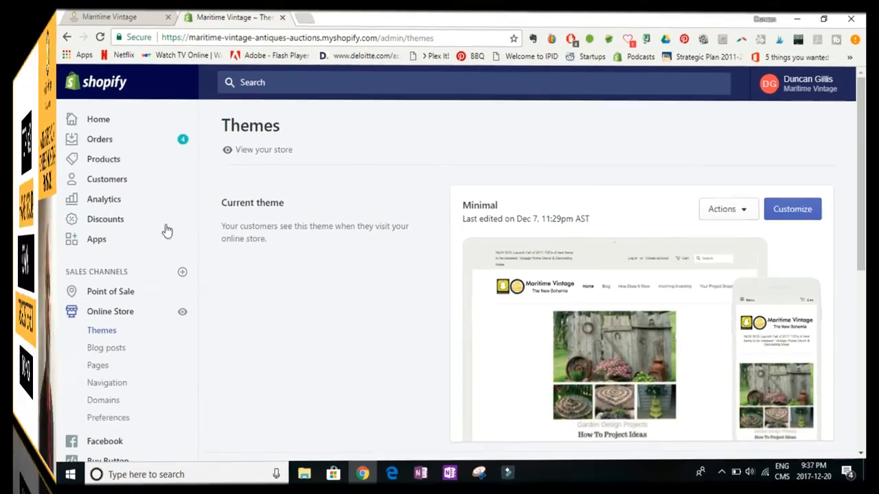
# Open account Settings and inspect the maritimevintageantiques.com Website field in the Profile section.
pyautogui.click(66, 16)
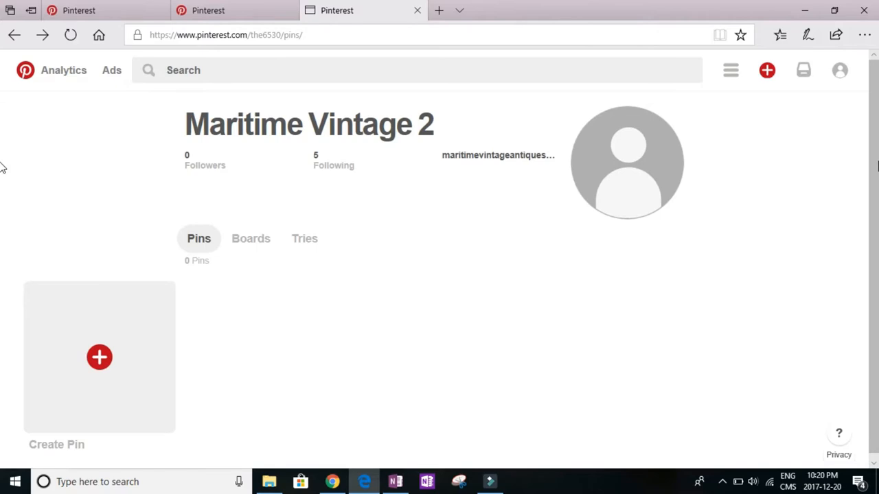
pyautogui.moveTo(836, 35)
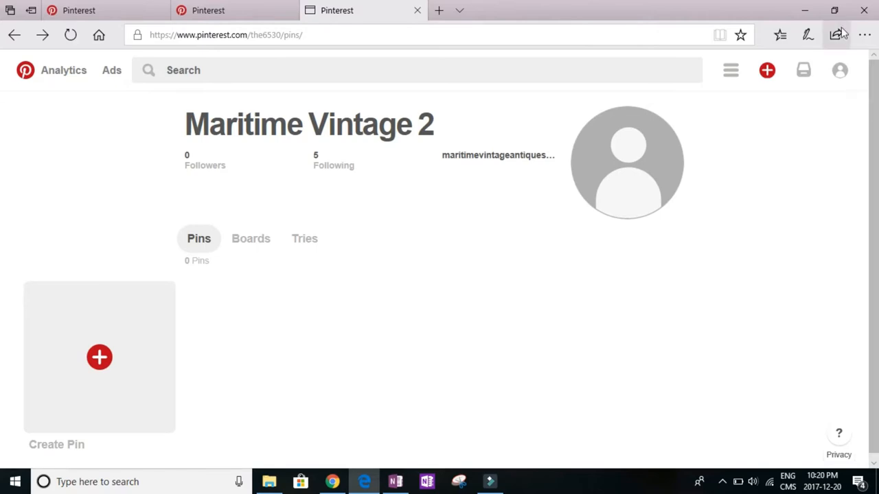
pyautogui.click(840, 71)
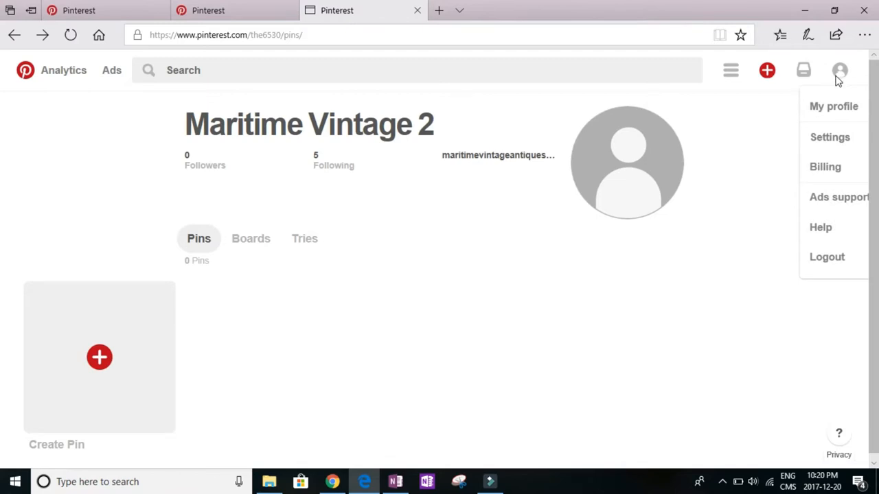
pyautogui.click(829, 137)
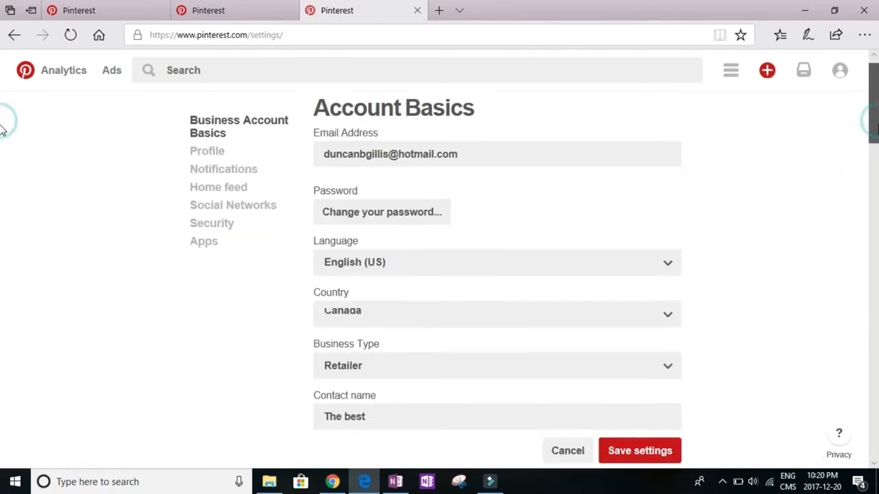
pyautogui.scroll(-3)
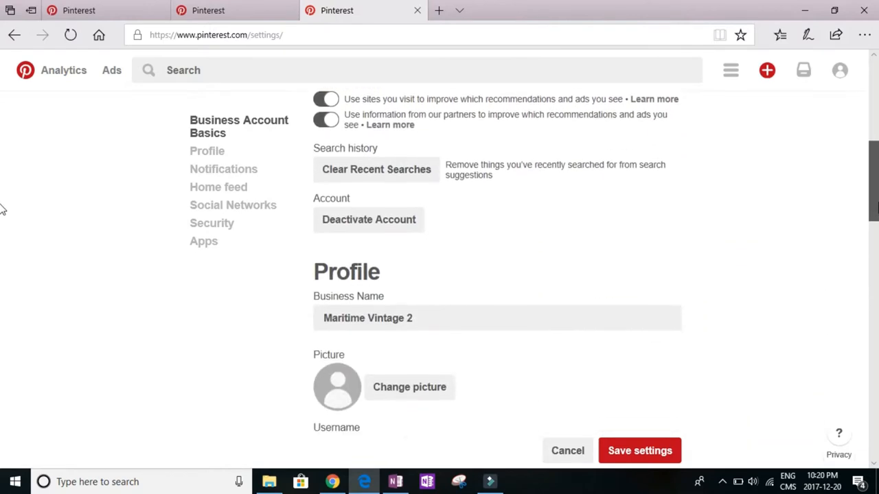
pyautogui.scroll(-3)
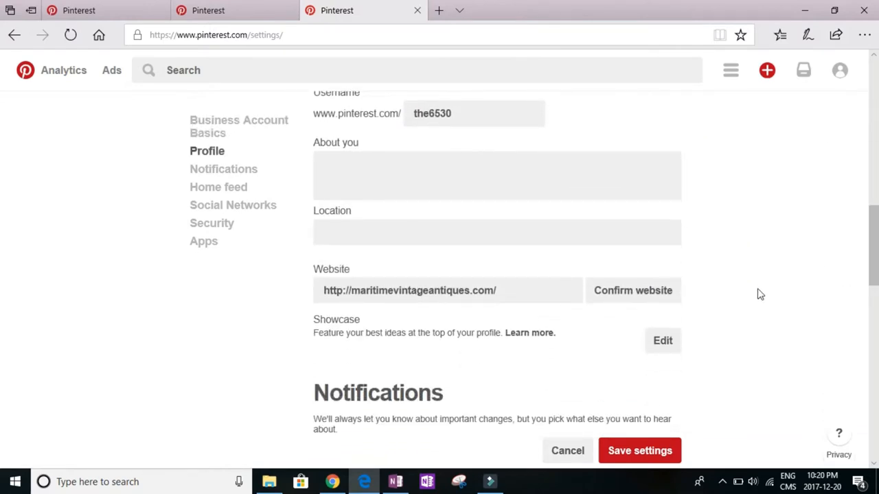
pyautogui.click(499, 291)
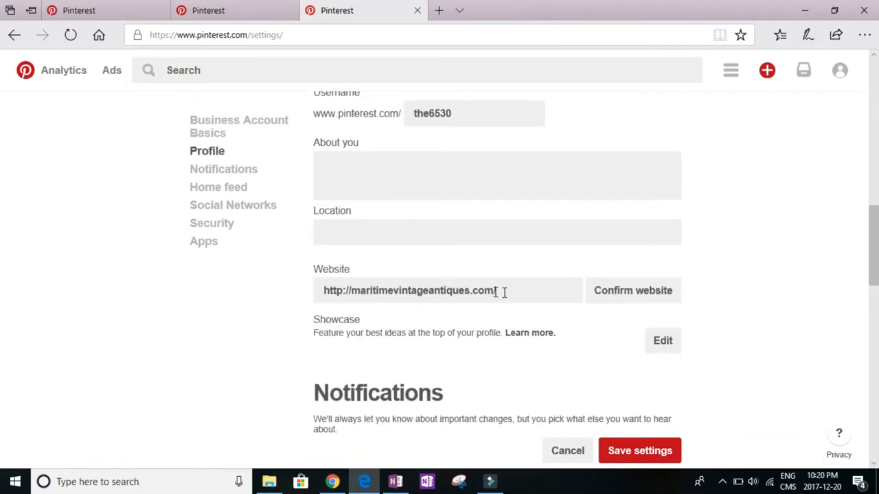
pyautogui.moveTo(631, 291)
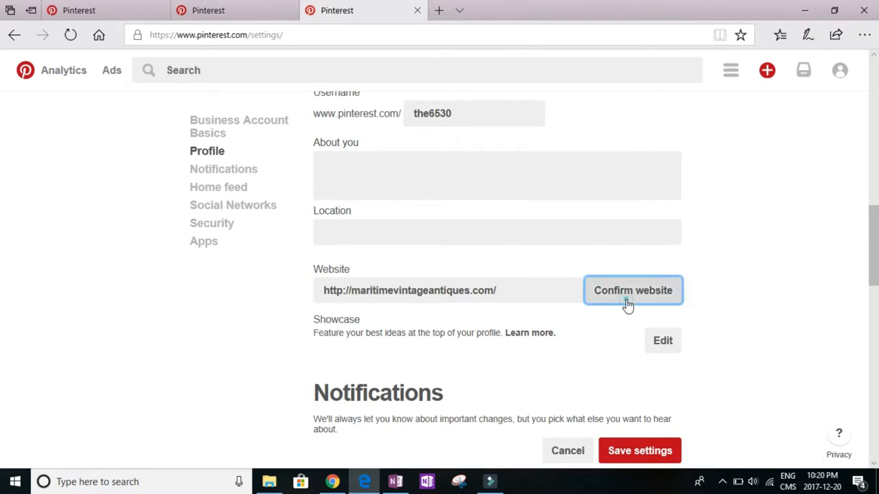
# Submit the website confirmation with the meta tag and dismiss the still-pending Oops notice.
pyautogui.click(631, 289)
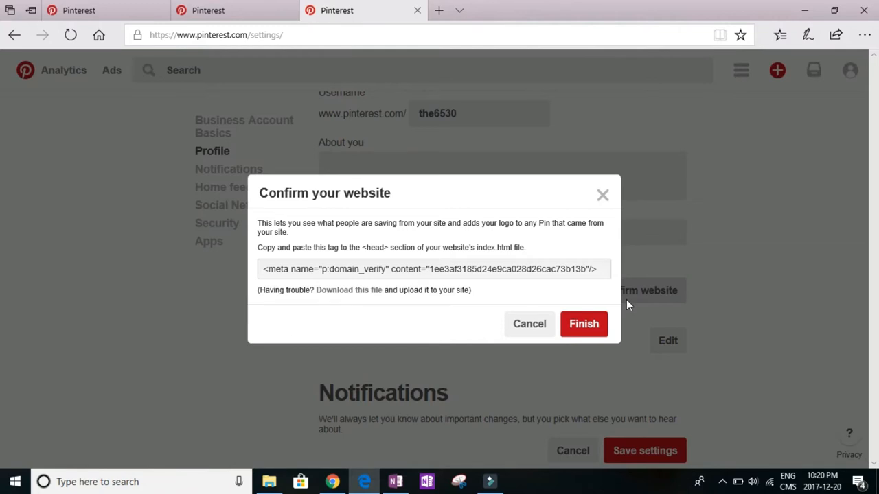
pyautogui.click(583, 324)
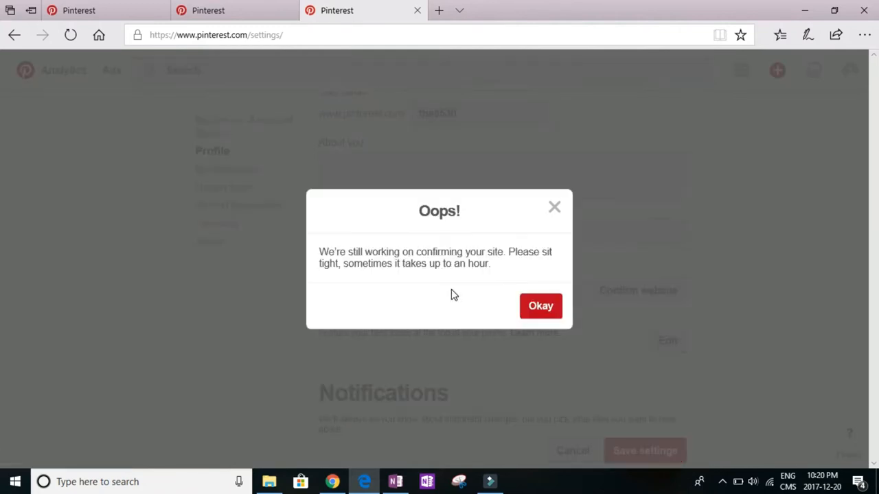
pyautogui.moveTo(541, 305)
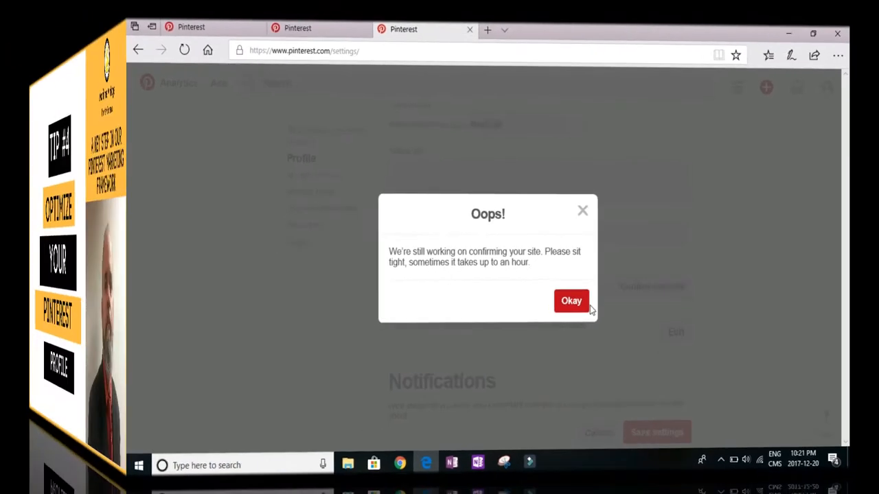
pyautogui.click(571, 300)
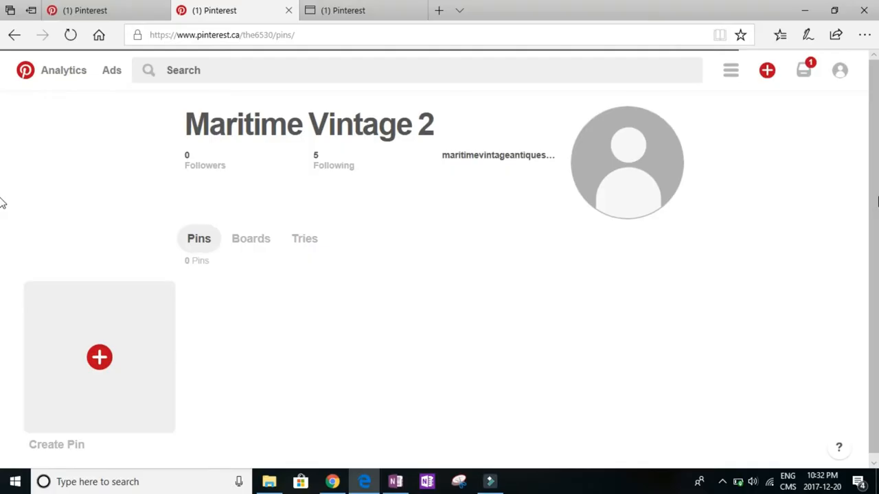
pyautogui.moveTo(857, 129)
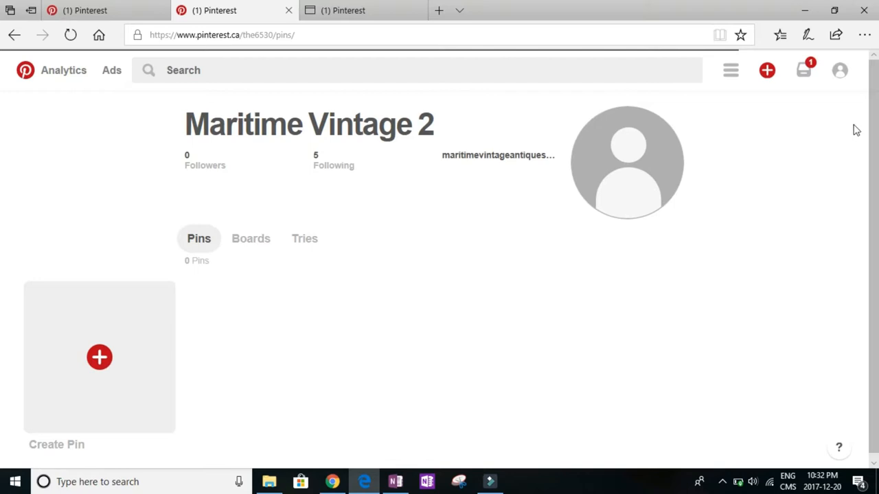
# Fill the profile's About you with the home decorator shopping service and How To stylist description.
pyautogui.click(839, 70)
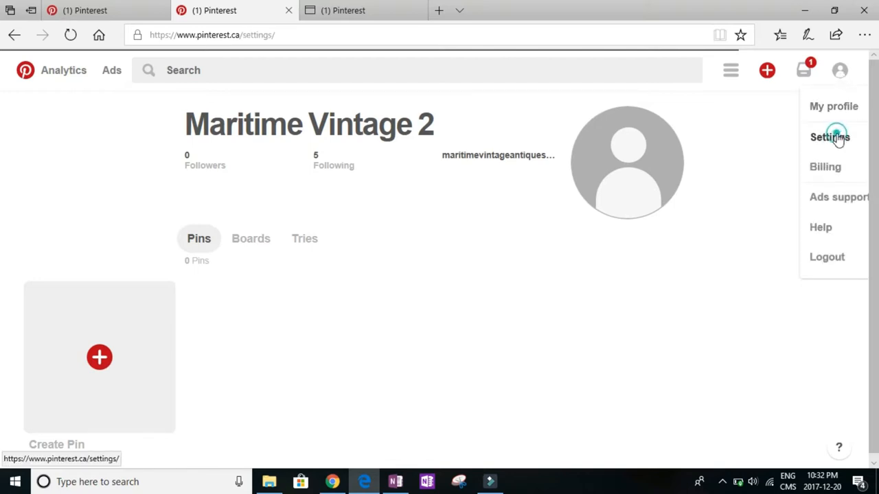
pyautogui.click(829, 138)
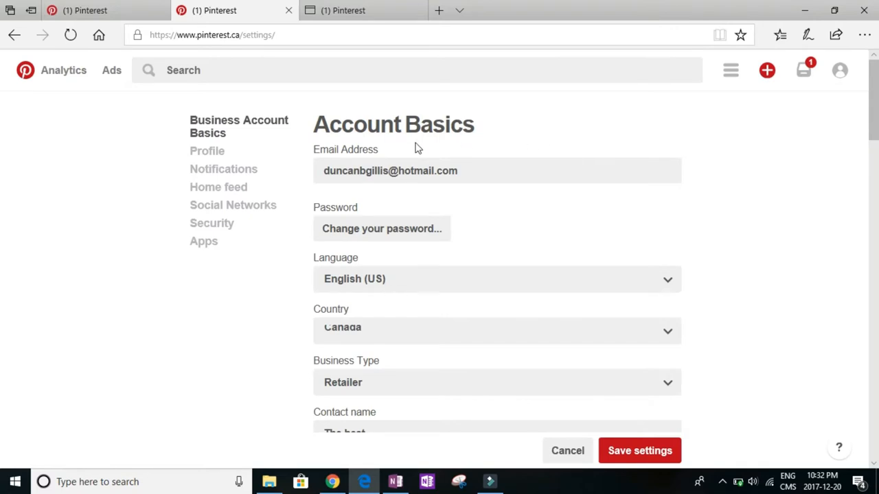
pyautogui.click(206, 150)
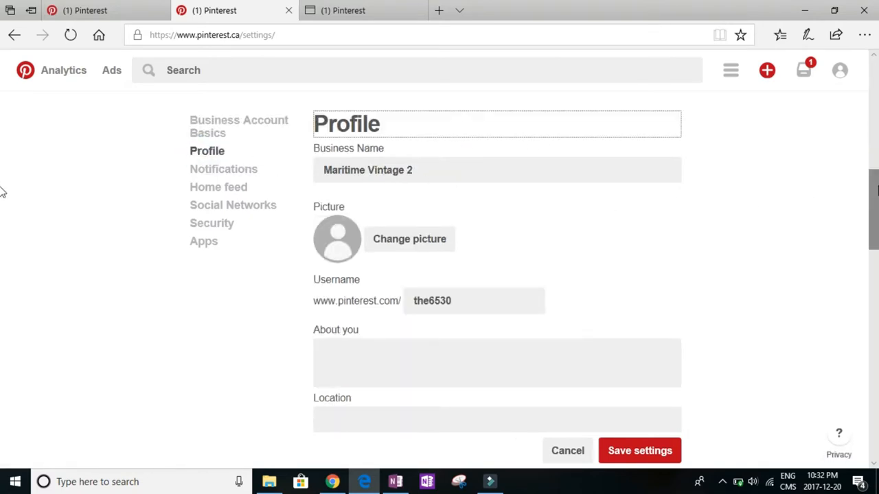
pyautogui.scroll(-3)
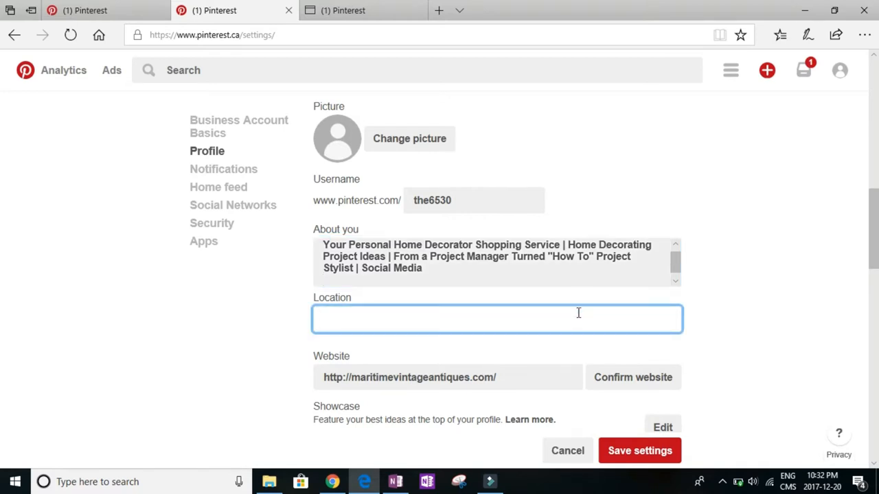
pyautogui.click(497, 319)
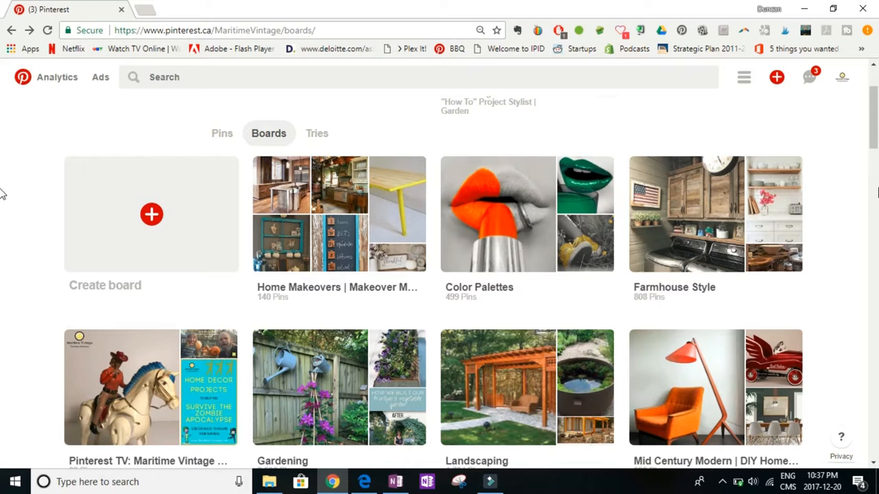
pyautogui.moveTo(763, 185)
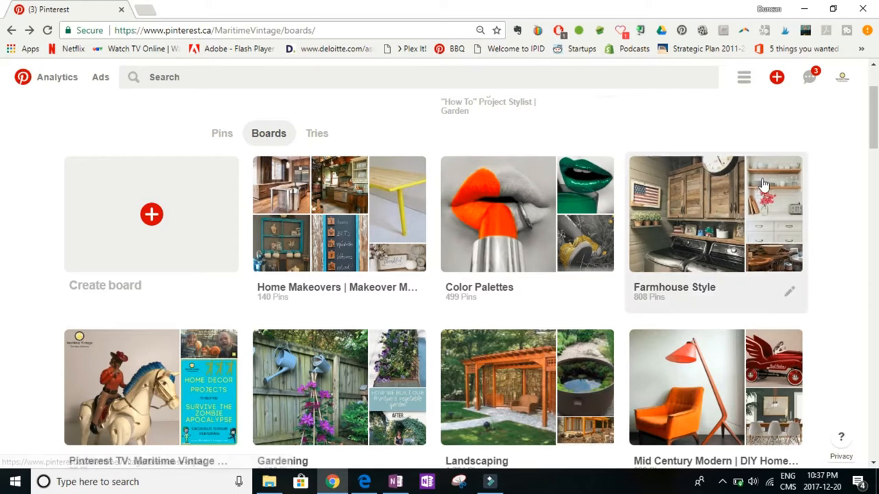
pyautogui.click(714, 213)
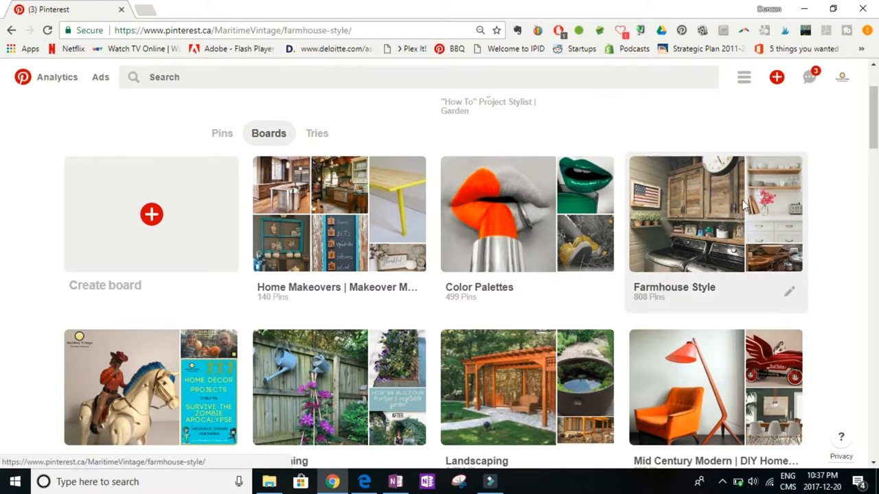
pyautogui.click(714, 214)
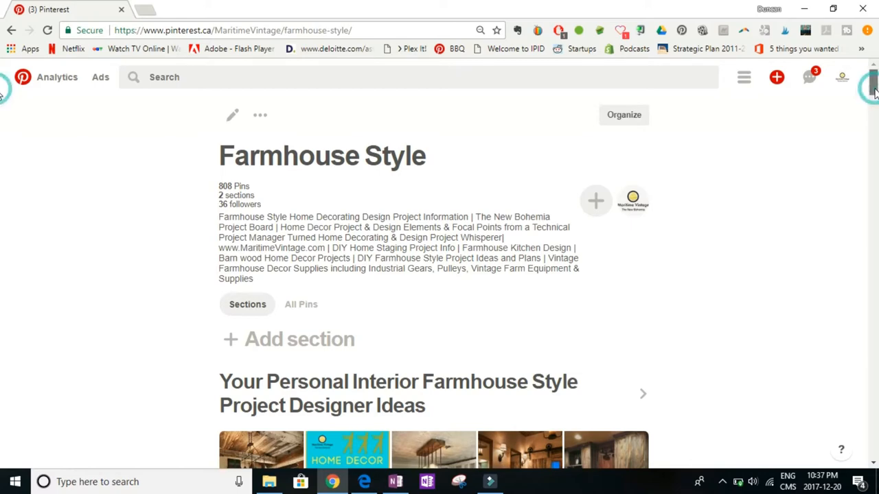
pyautogui.scroll(-3)
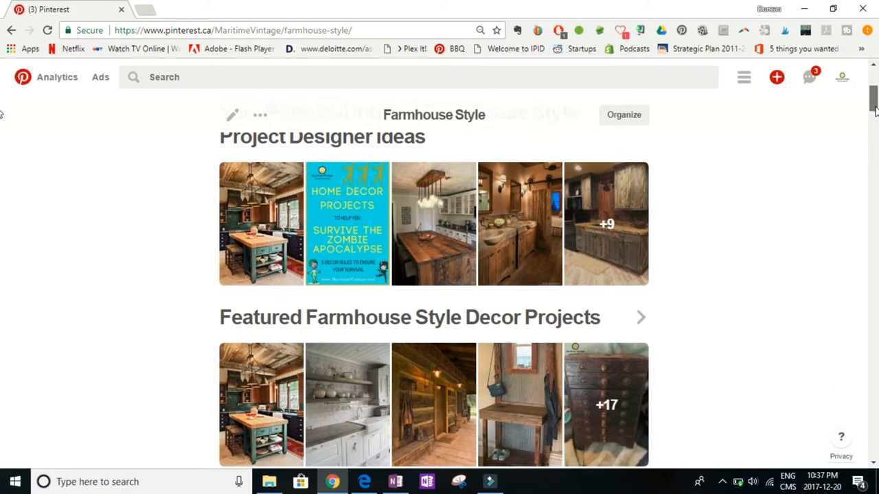
pyautogui.scroll(-3)
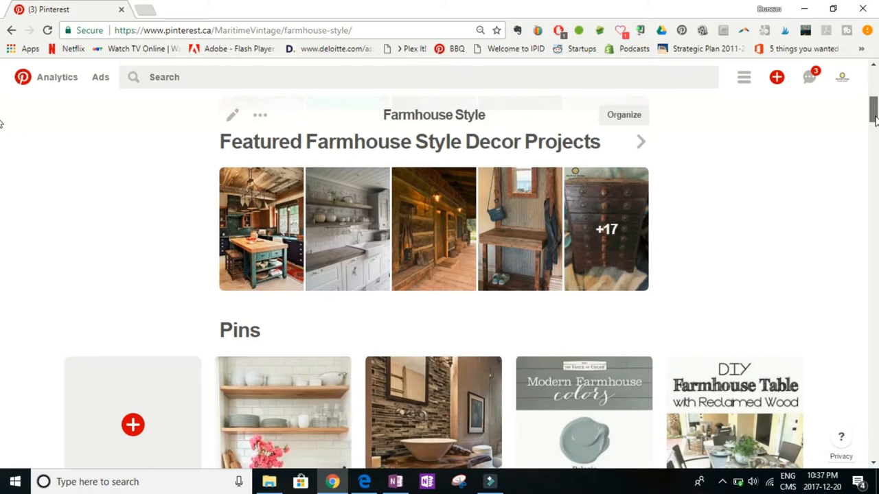
pyautogui.scroll(-3)
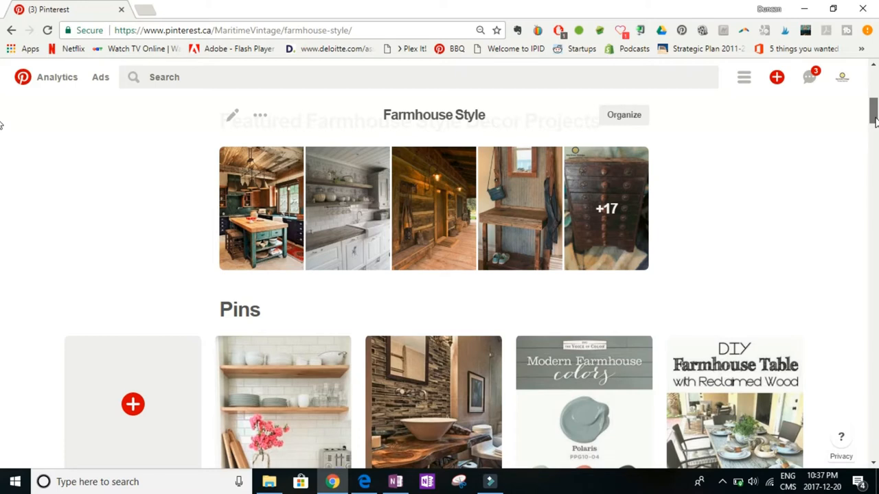
pyautogui.scroll(-3)
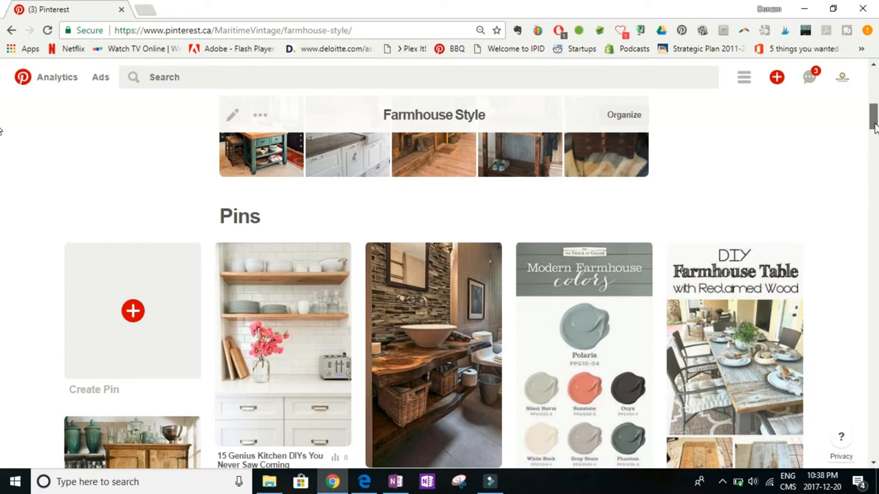
pyautogui.scroll(-3)
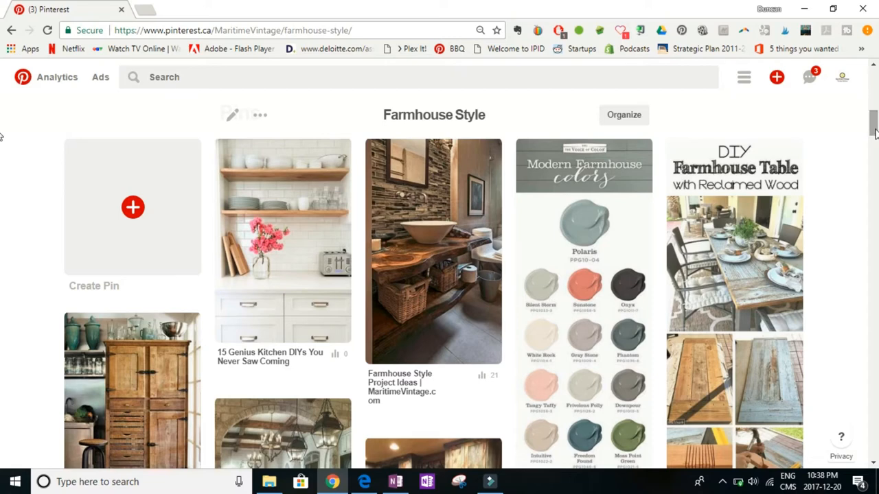
pyautogui.moveTo(434, 250)
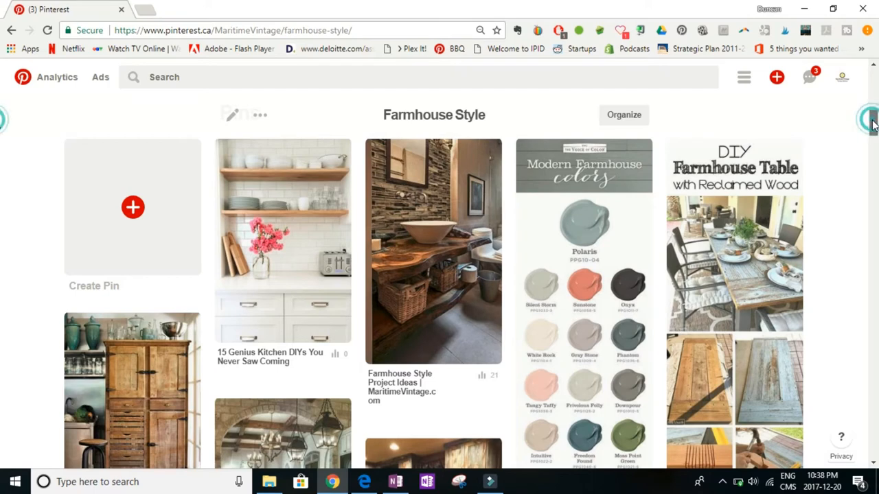
pyautogui.scroll(-3)
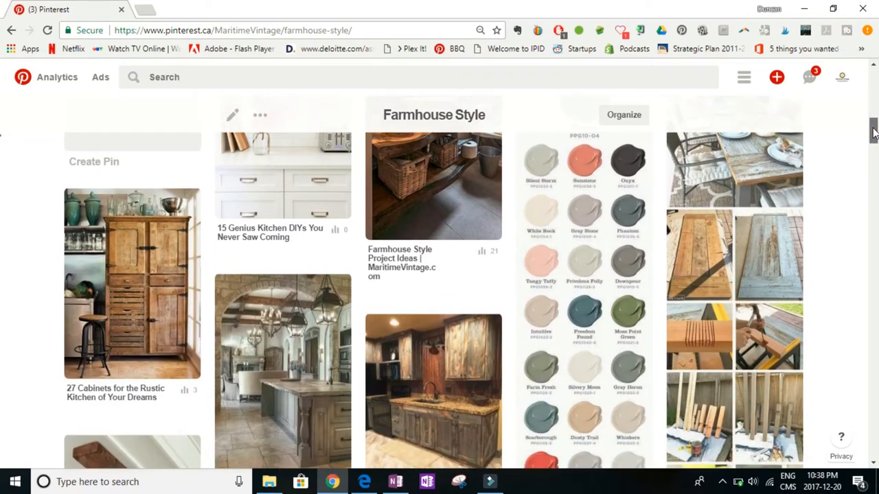
pyautogui.scroll(-3)
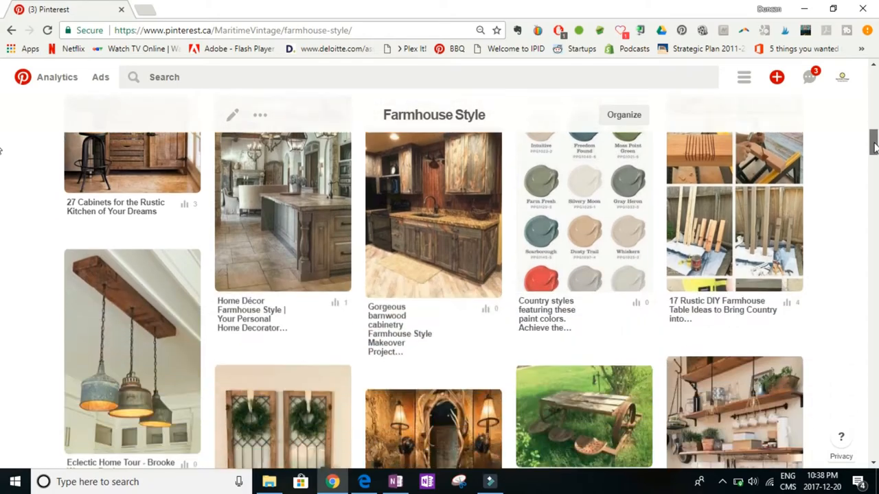
pyautogui.scroll(-3)
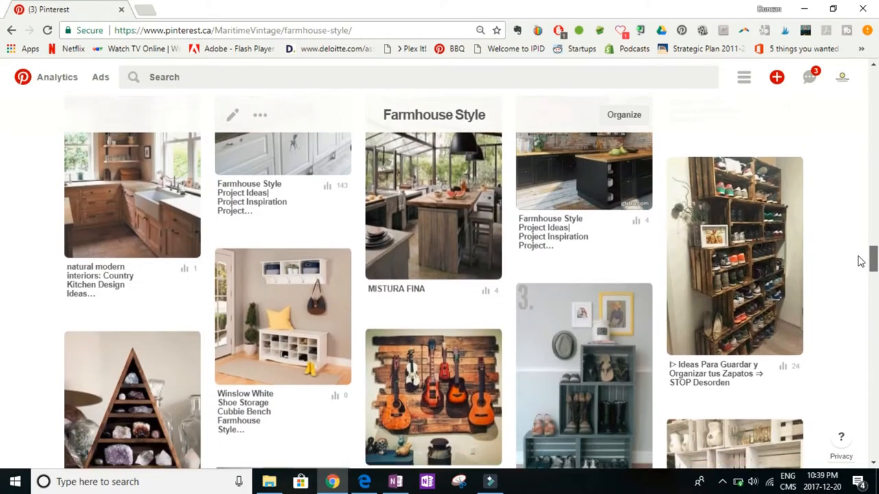
pyautogui.scroll(-3)
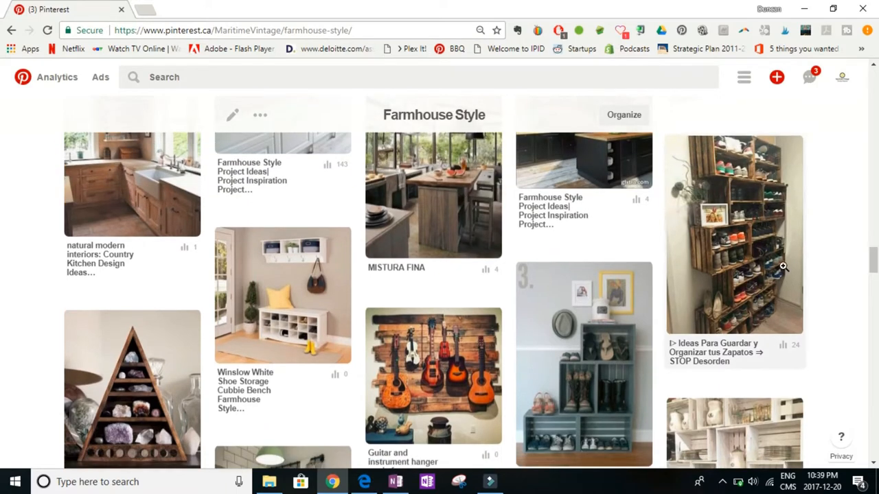
pyautogui.moveTo(342, 153)
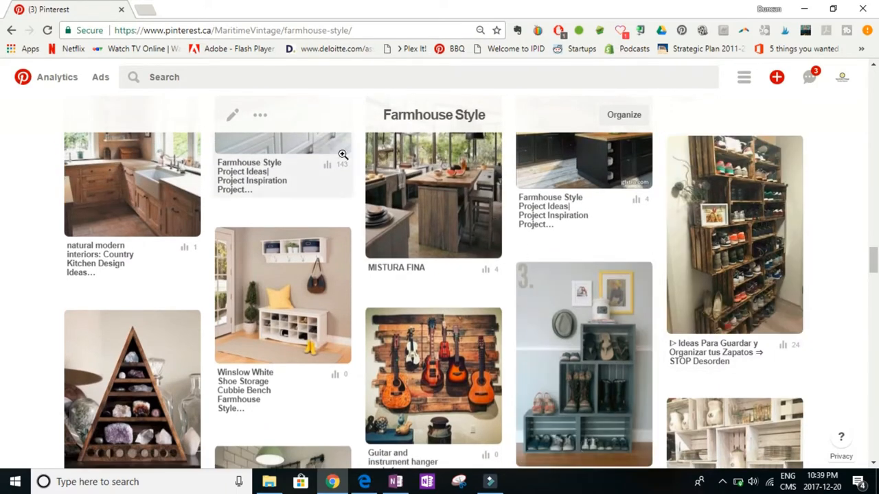
pyautogui.moveTo(433, 374)
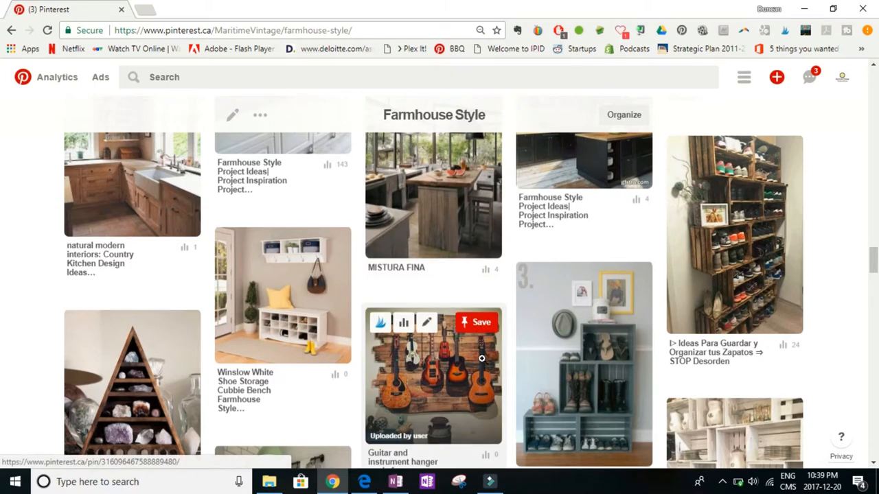
pyautogui.moveTo(426, 351)
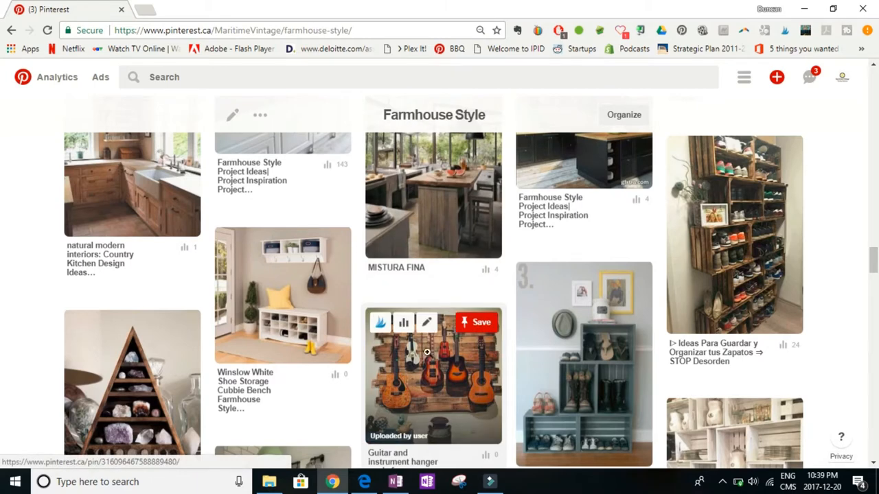
pyautogui.moveTo(434, 387)
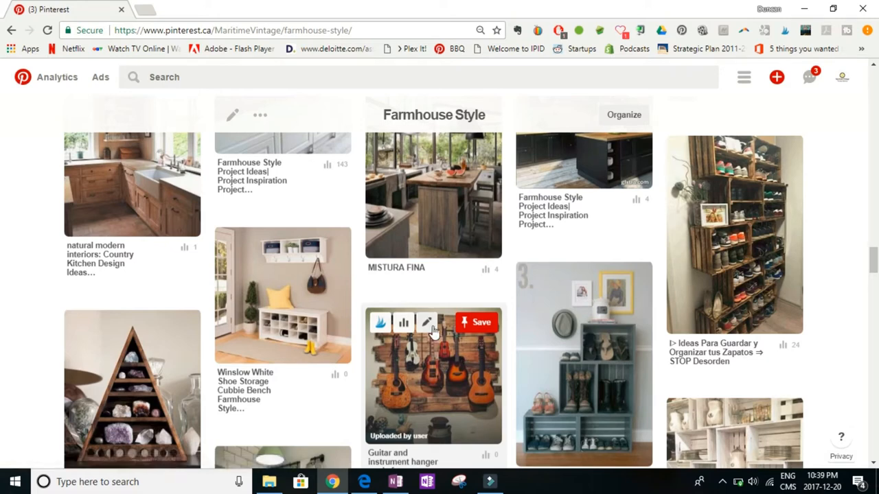
# View the guitar wall pin's full page, then bring up the Maritime Vintage profile's pins in a new tab.
pyautogui.click(433, 378)
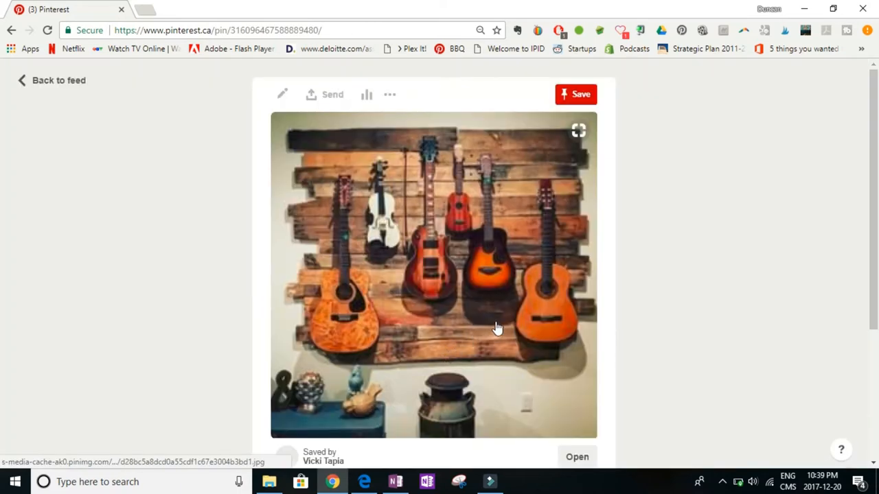
pyautogui.scroll(-3)
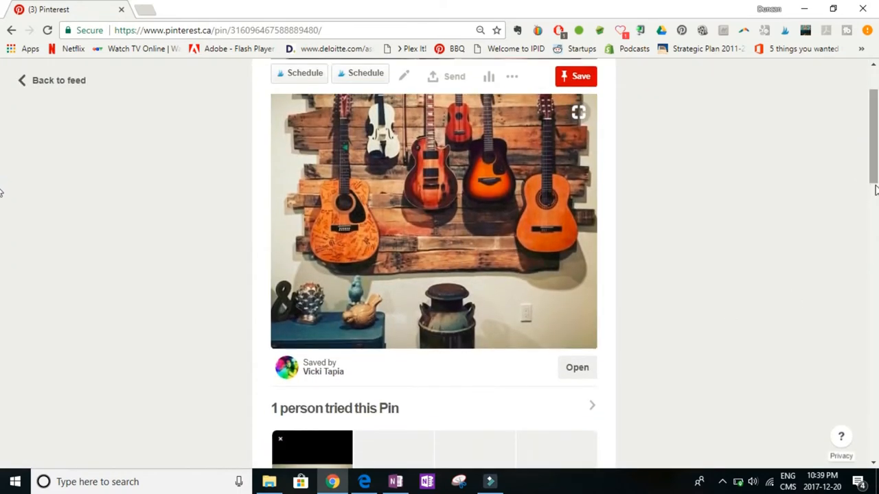
pyautogui.click(578, 111)
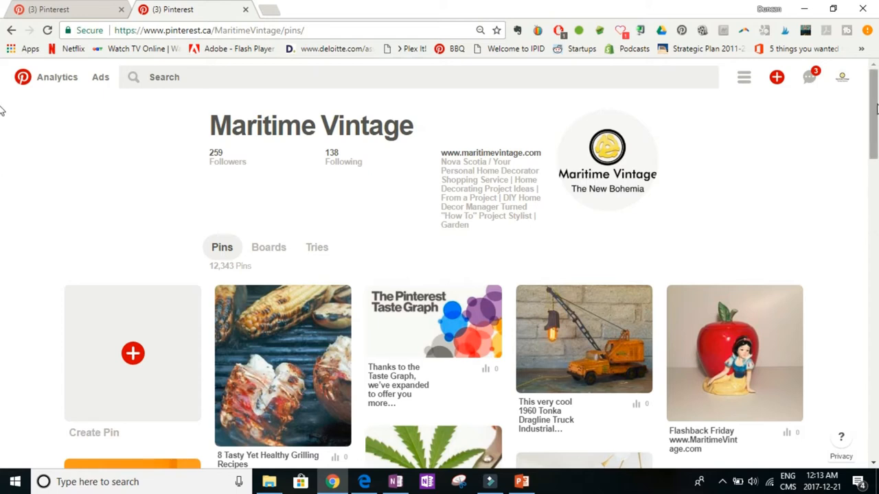
# Switch the profile to Boards, start a Create board form, then dismiss it without adding a board.
pyautogui.click(842, 77)
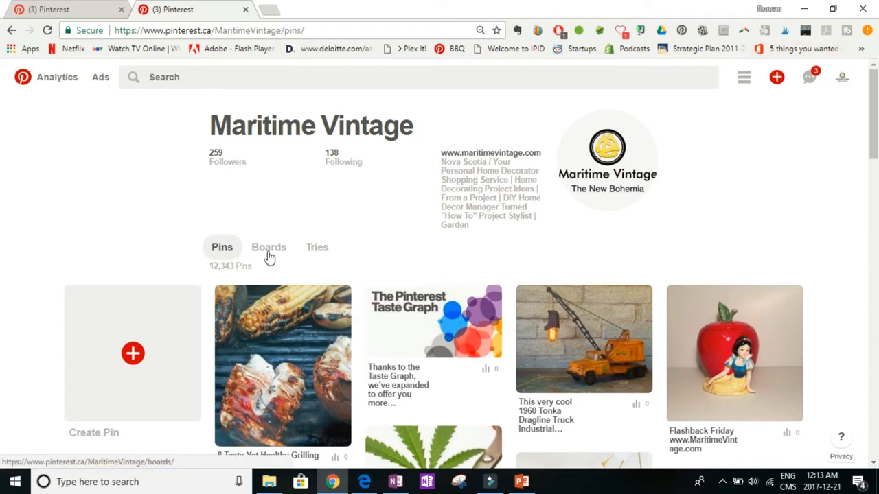
pyautogui.click(269, 247)
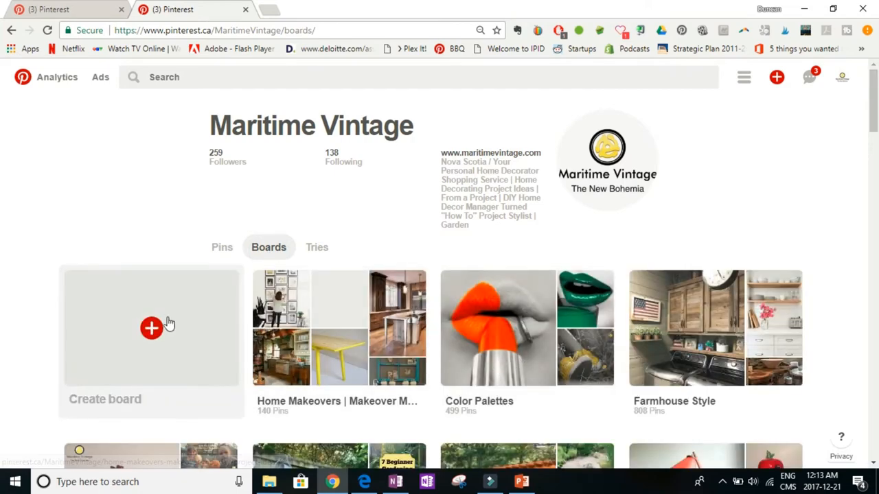
pyautogui.moveTo(152, 335)
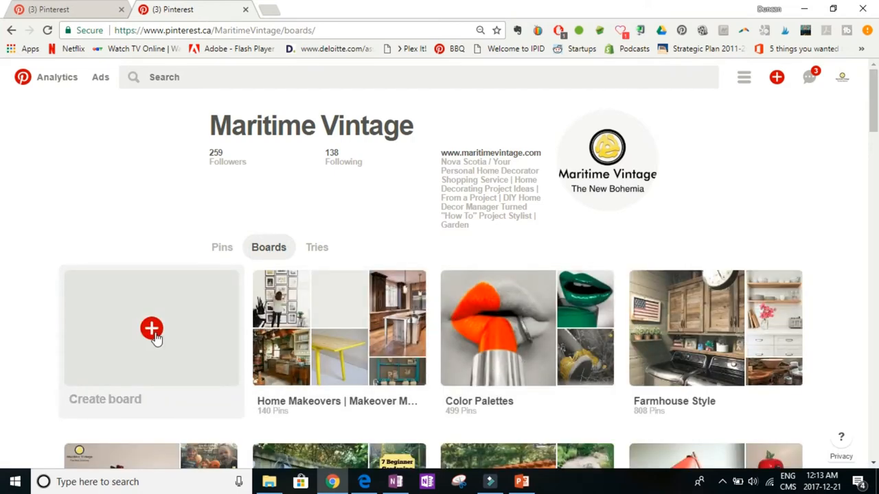
pyautogui.click(151, 328)
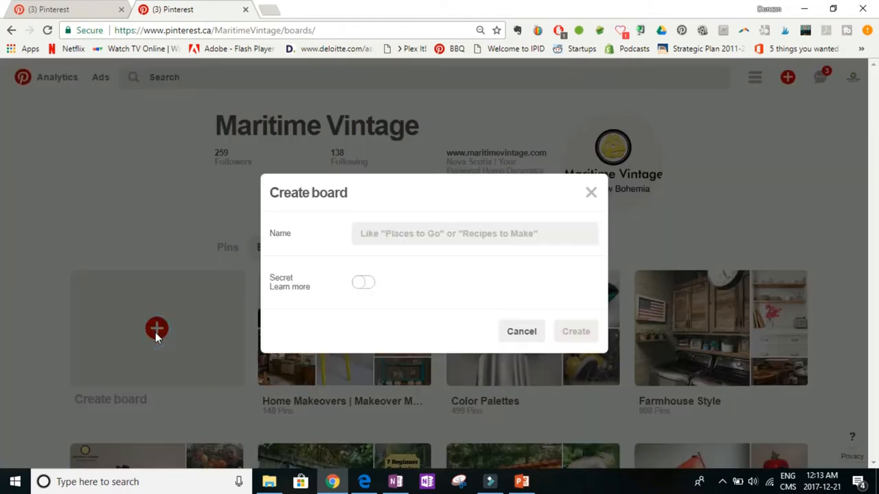
pyautogui.click(475, 233)
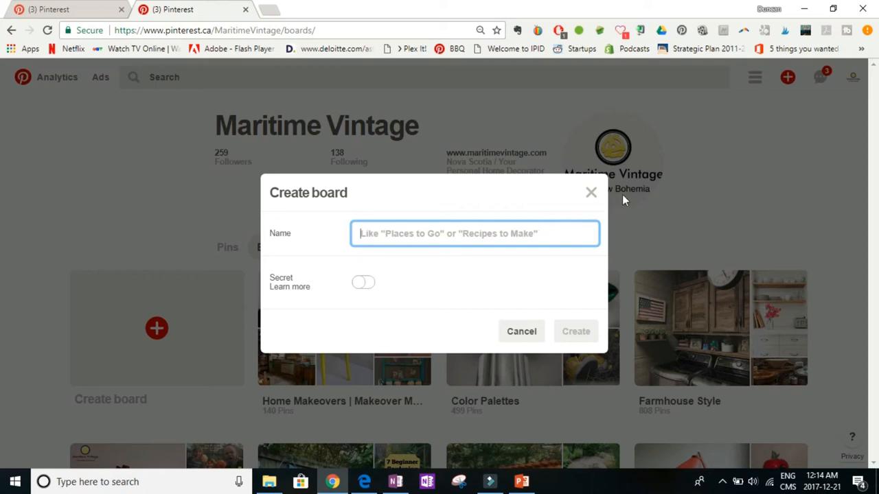
pyautogui.click(522, 331)
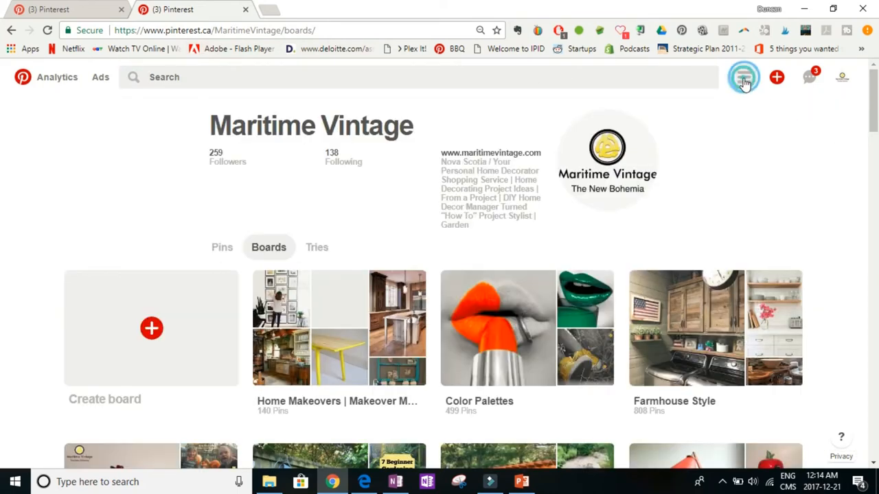
# Choose Popular from the browse categories menu to load its feed.
pyautogui.click(744, 77)
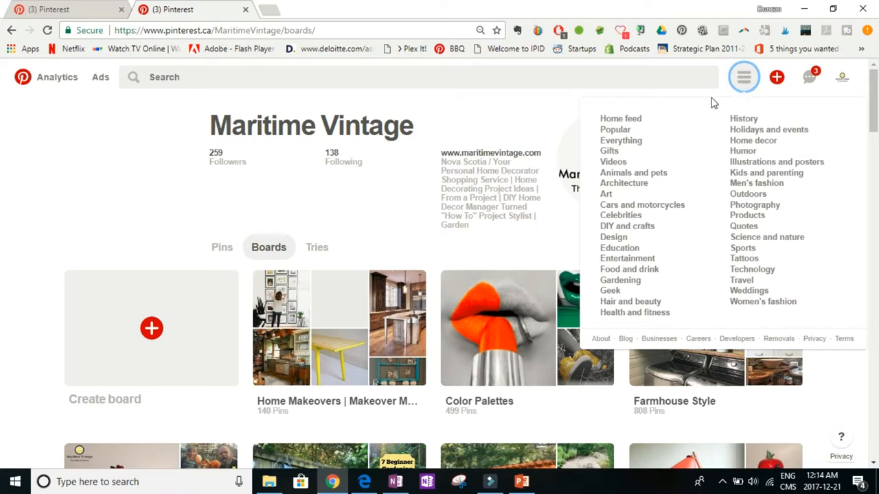
pyautogui.click(615, 129)
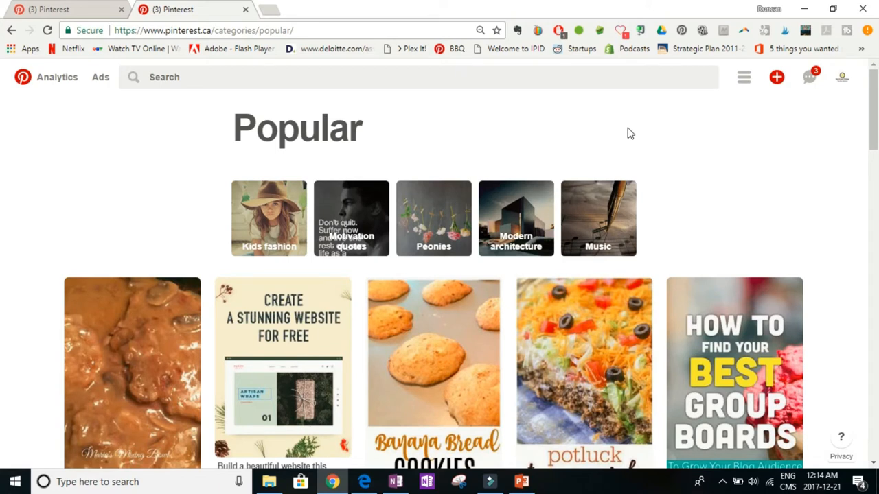
pyautogui.moveTo(576, 227)
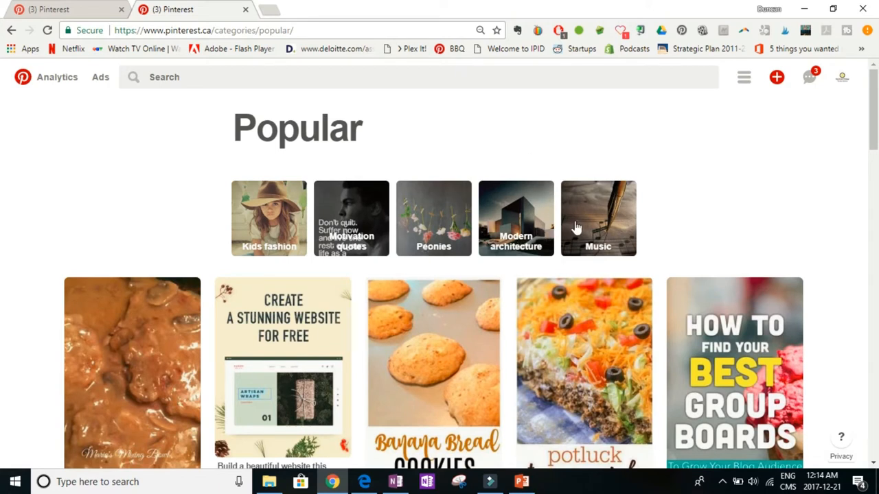
pyautogui.moveTo(230, 91)
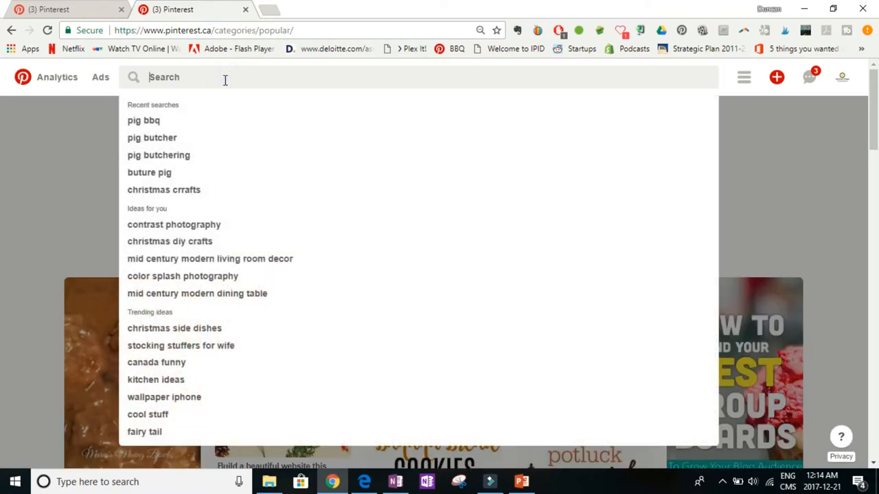
# Search bbq and preview the bbq recipes, sauce and chicken suggestions before closing the dropdown.
pyautogui.write('bbq')
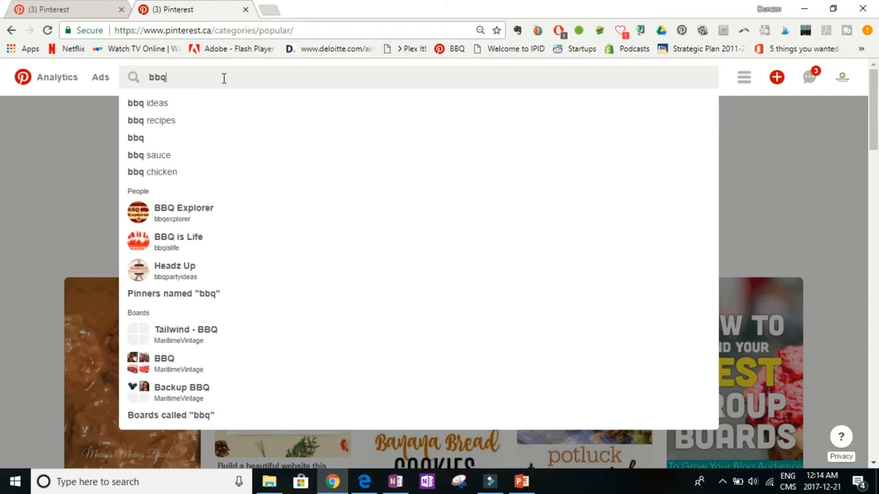
pyautogui.moveTo(163, 137)
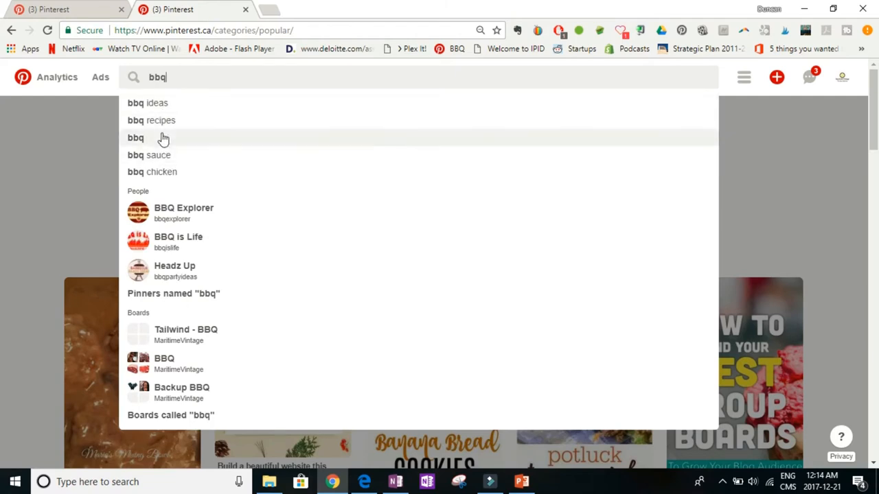
pyautogui.click(160, 121)
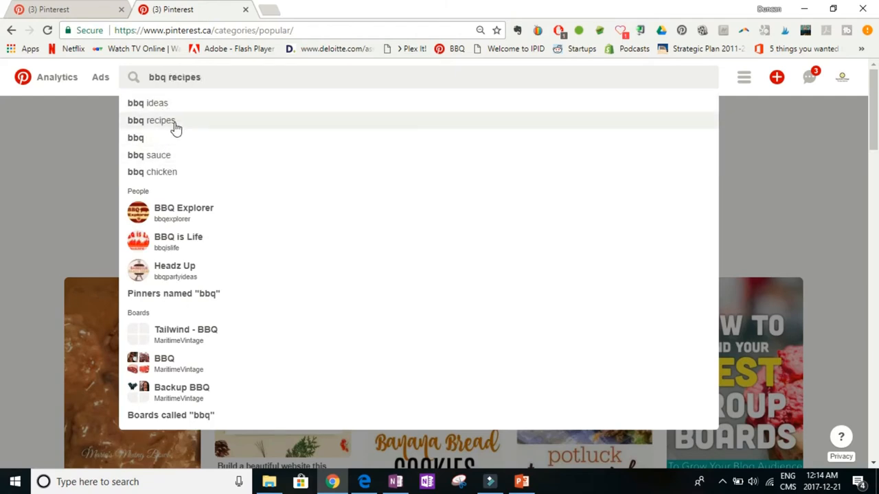
pyautogui.click(149, 154)
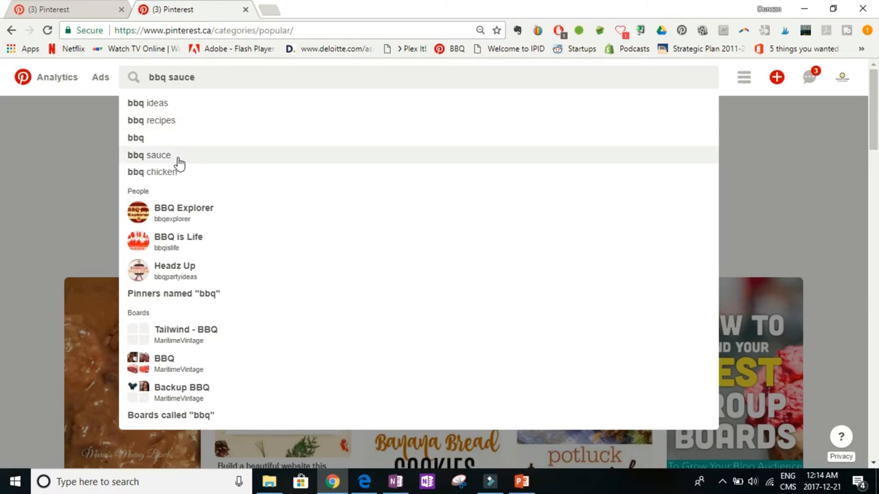
pyautogui.click(160, 172)
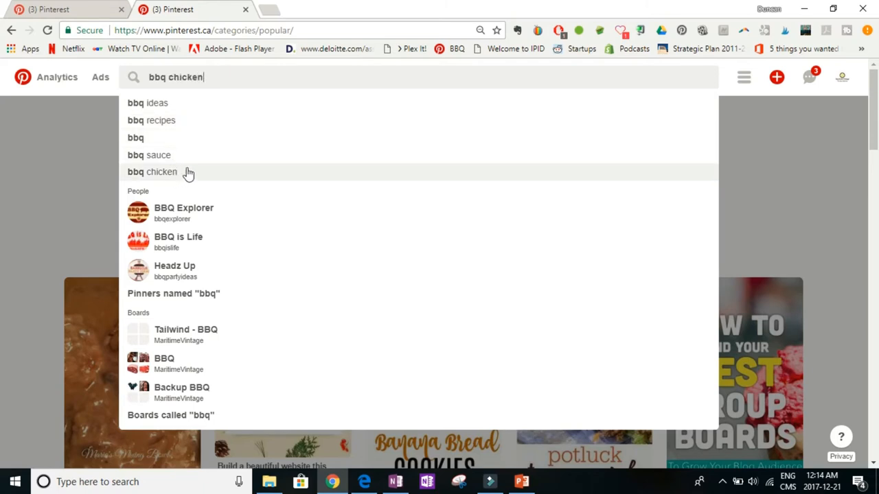
pyautogui.click(148, 154)
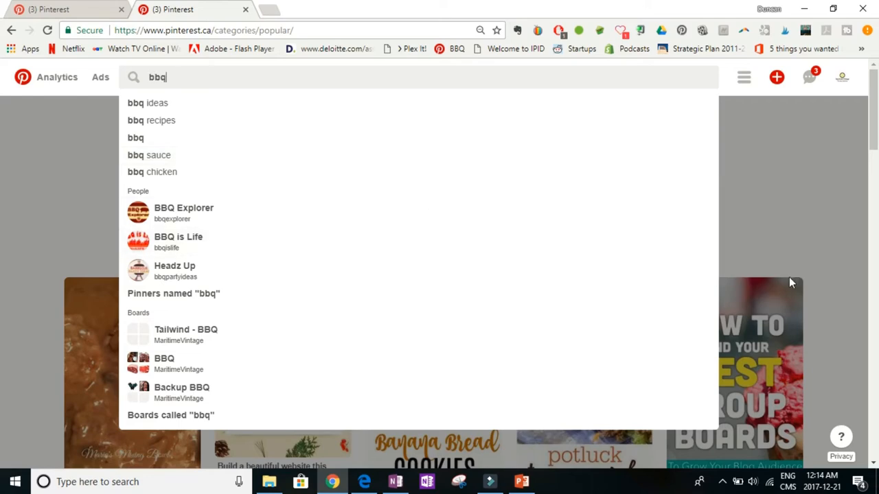
pyautogui.click(638, 115)
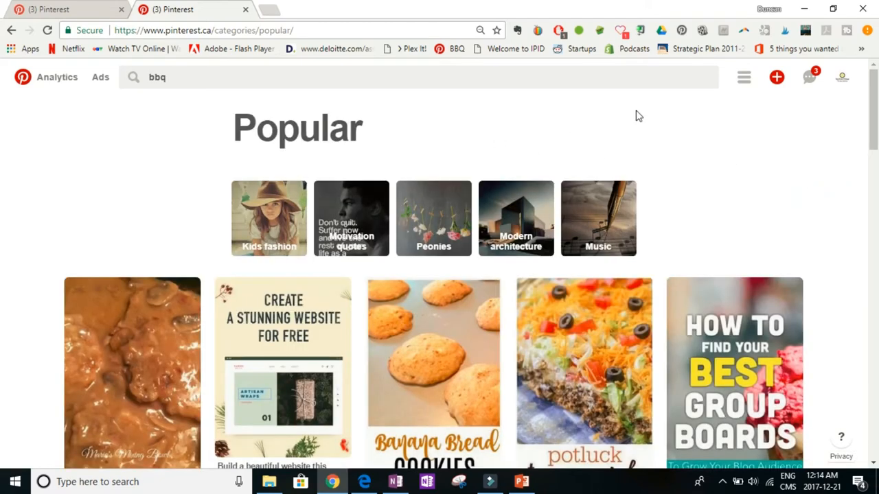
# Go to My profile's Boards, start a Create board form and dismiss it again.
pyautogui.click(841, 77)
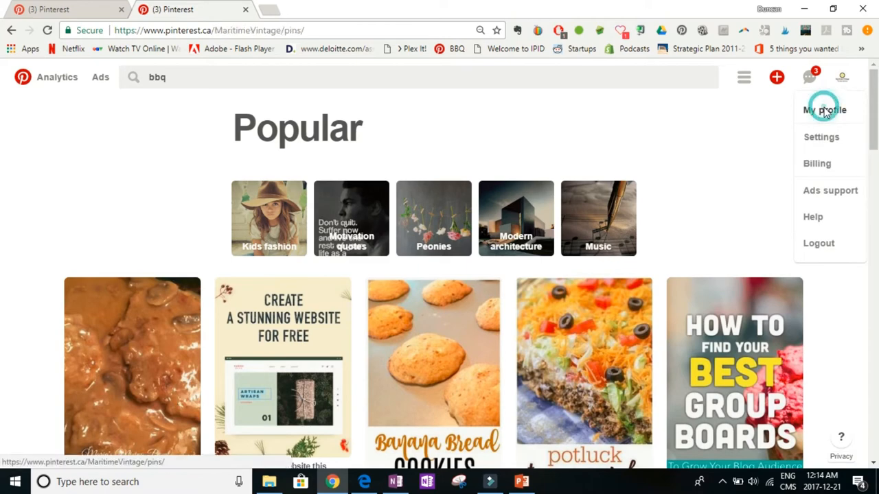
pyautogui.click(824, 109)
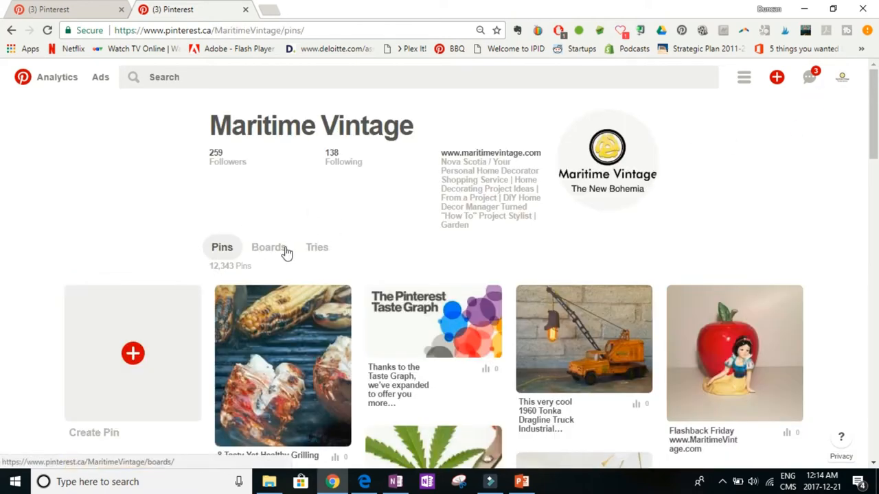
pyautogui.click(270, 247)
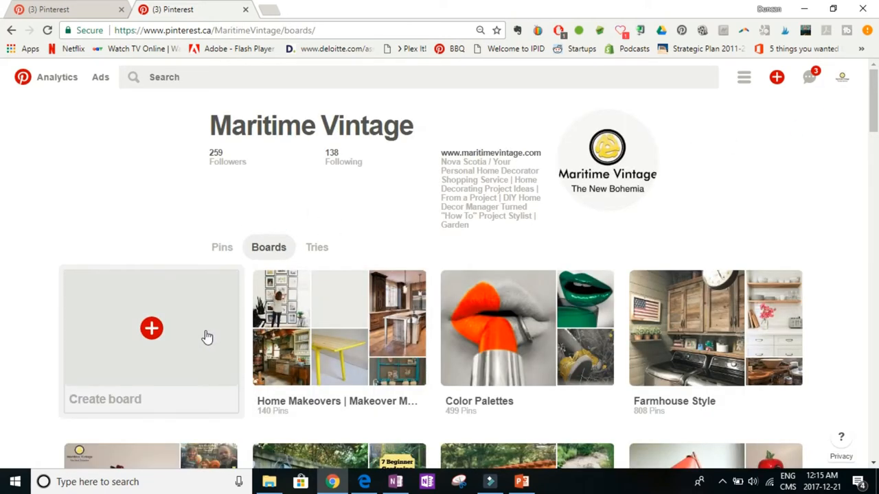
pyautogui.click(151, 329)
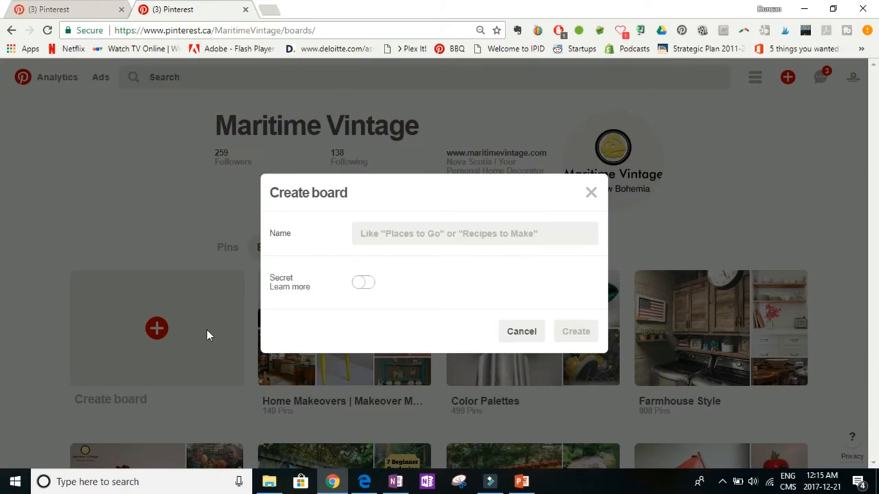
pyautogui.click(522, 331)
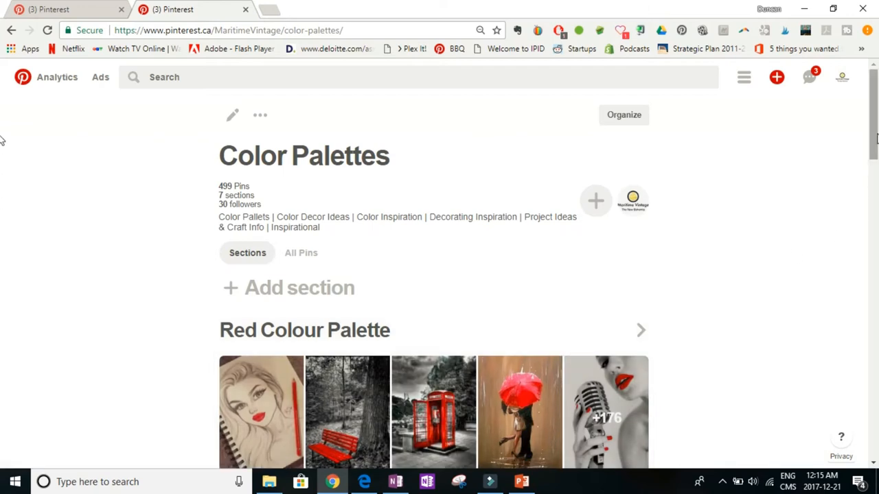
pyautogui.scroll(-3)
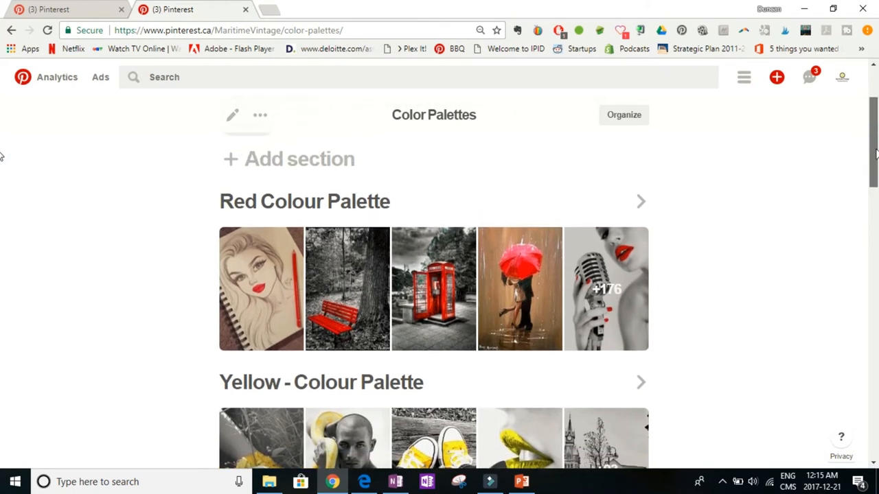
pyautogui.scroll(-3)
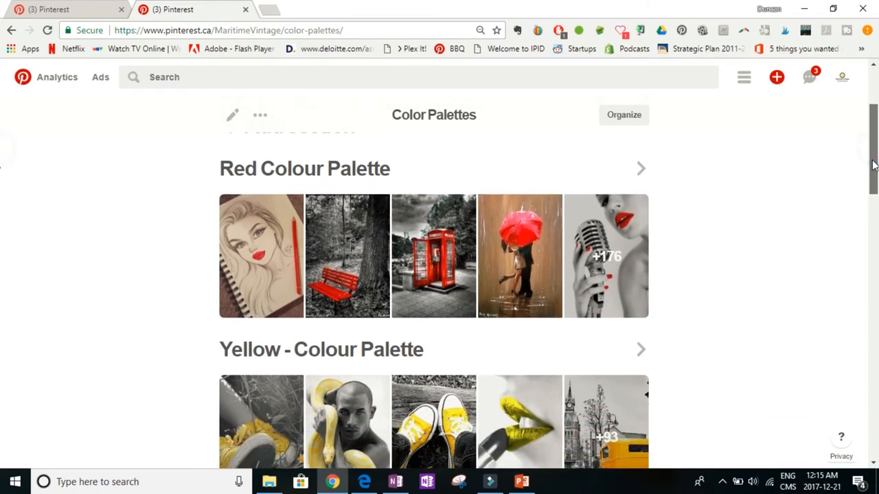
pyautogui.scroll(-3)
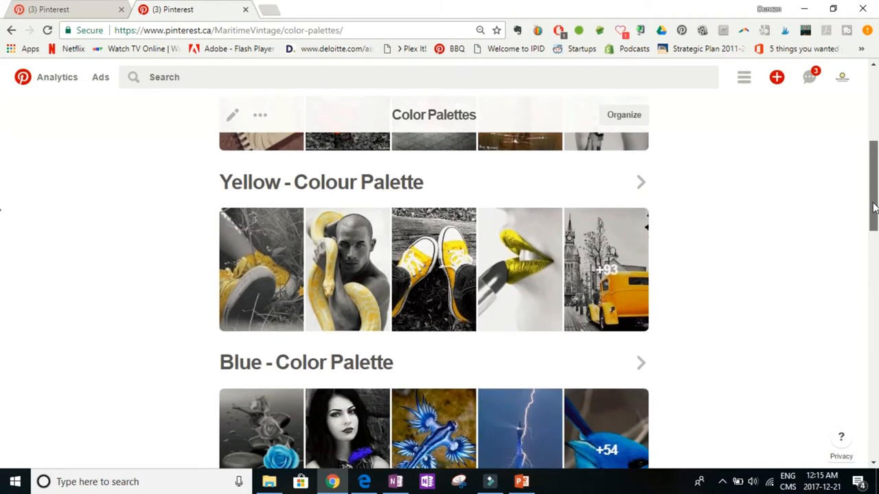
pyautogui.scroll(-3)
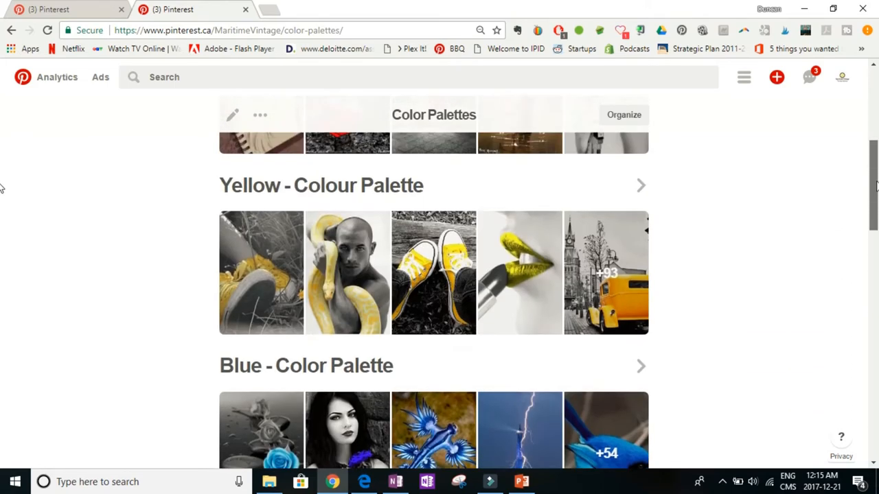
pyautogui.scroll(3)
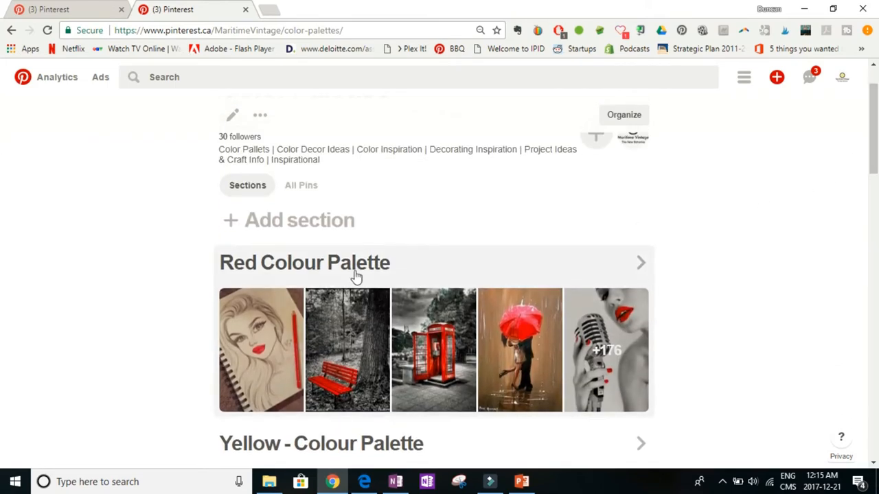
pyautogui.click(299, 219)
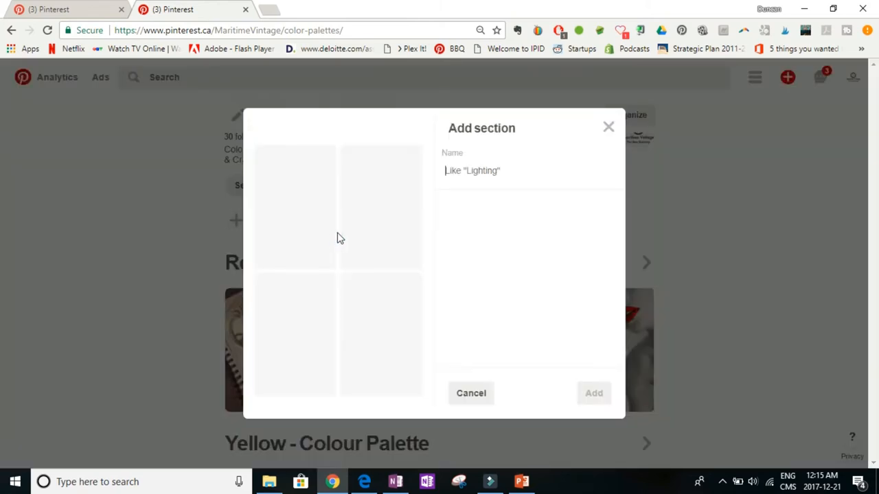
pyautogui.moveTo(486, 195)
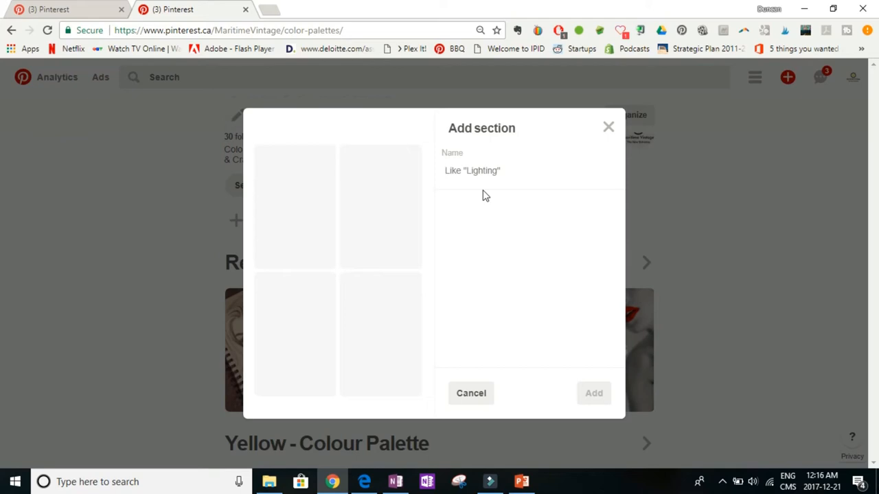
pyautogui.click(497, 175)
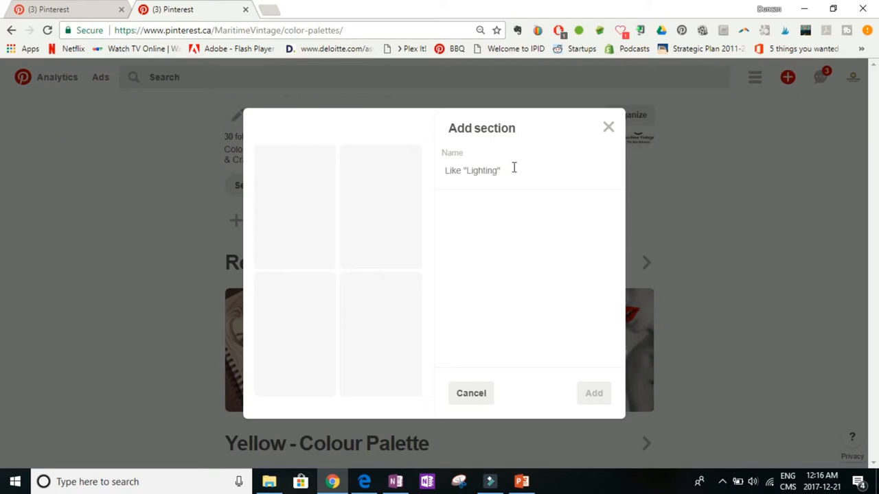
pyautogui.moveTo(607, 129)
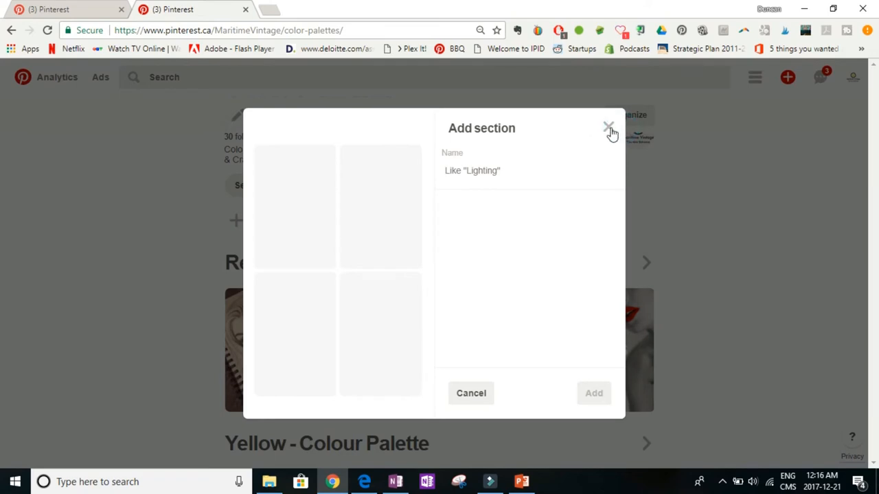
pyautogui.click(607, 127)
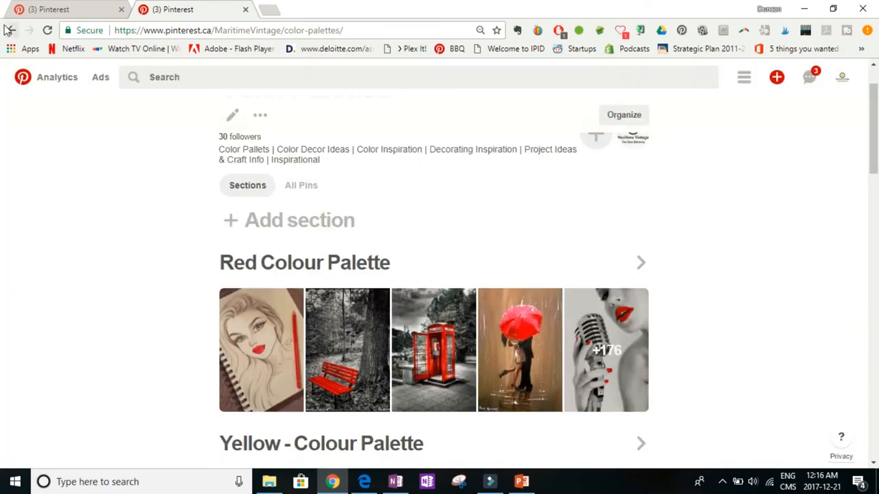
pyautogui.click(11, 30)
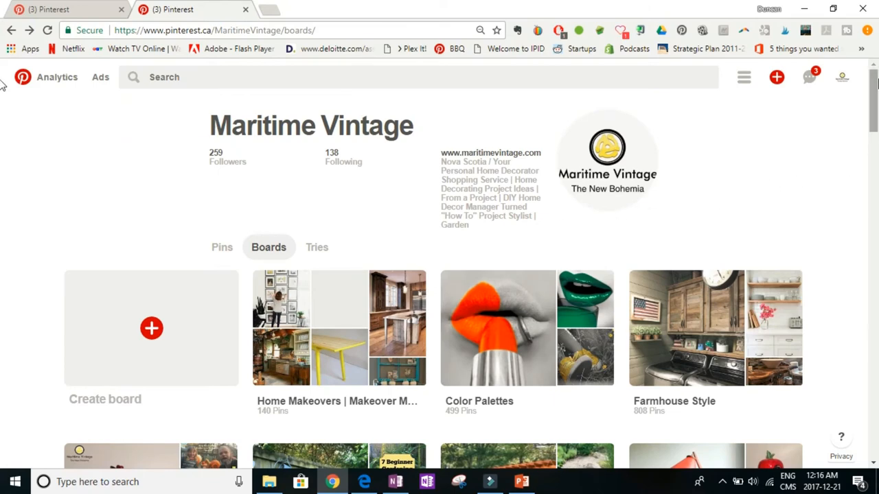
pyautogui.scroll(-3)
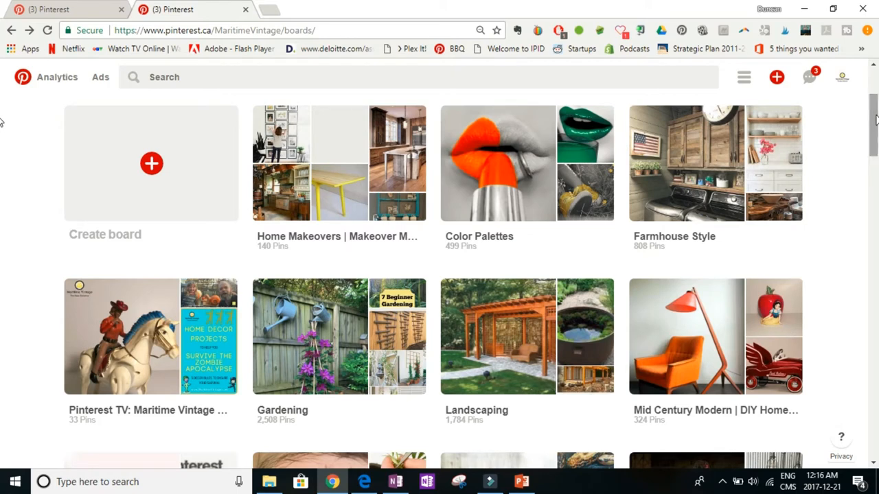
pyautogui.moveTo(673, 154)
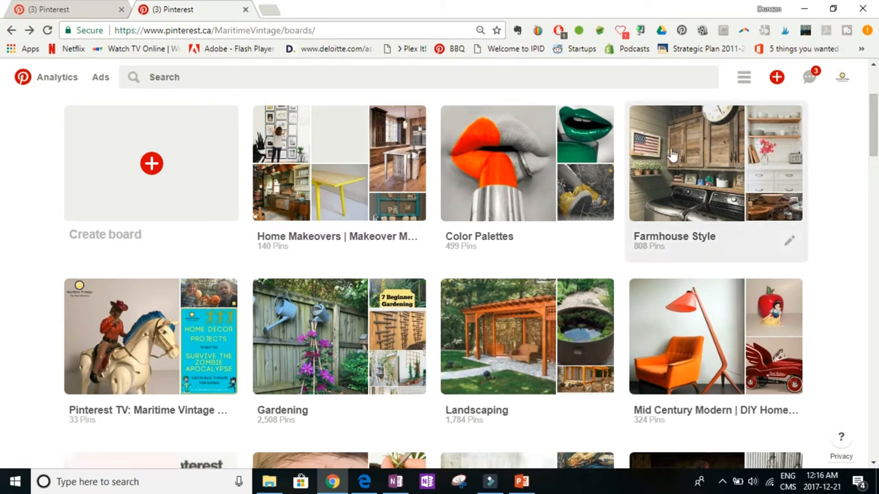
pyautogui.click(527, 162)
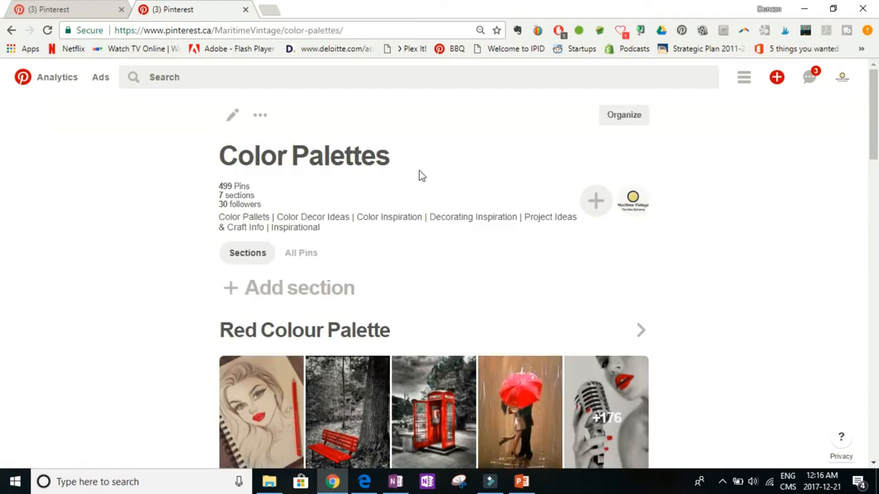
pyautogui.click(231, 115)
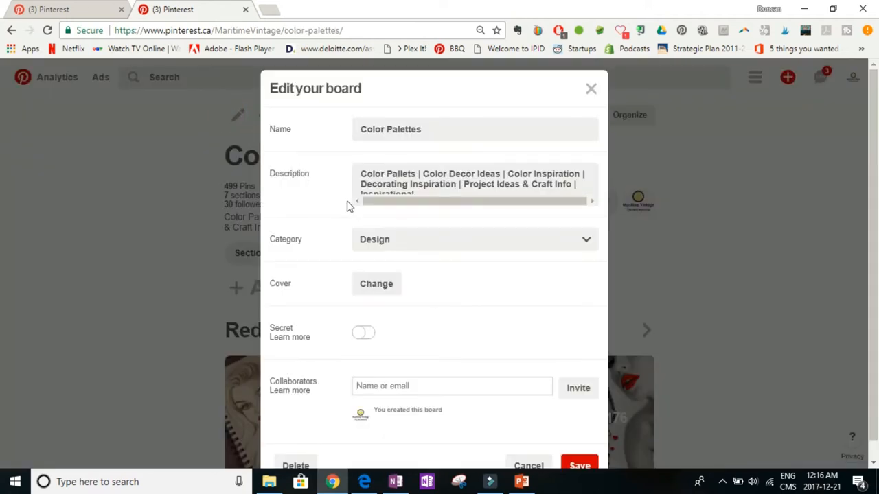
pyautogui.click(376, 283)
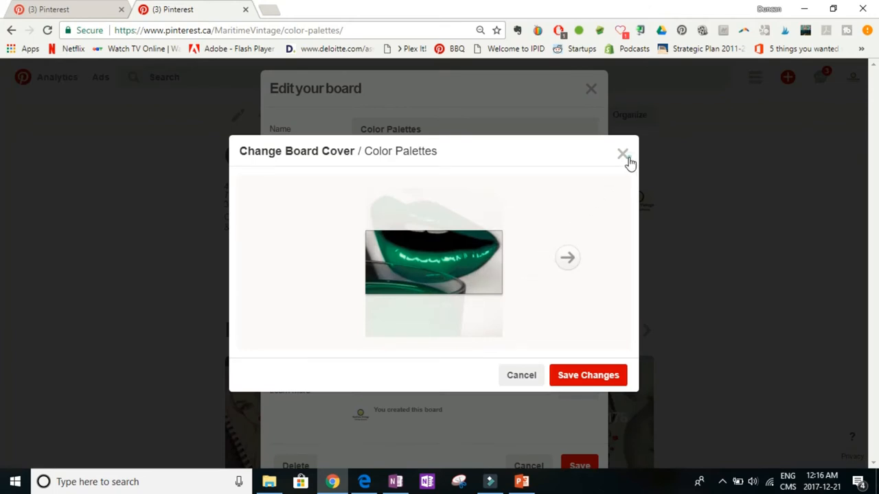
pyautogui.click(624, 154)
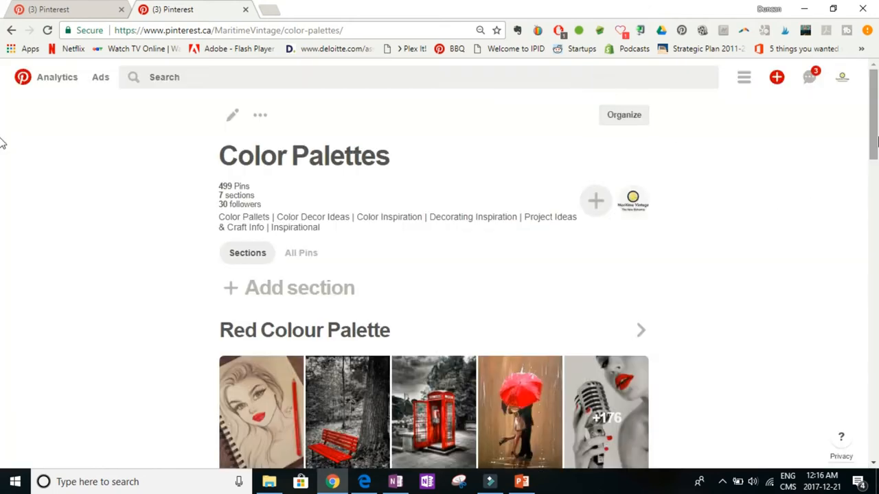
# Scroll the Farmhouse Style board down to its pins.
pyautogui.scroll(-3)
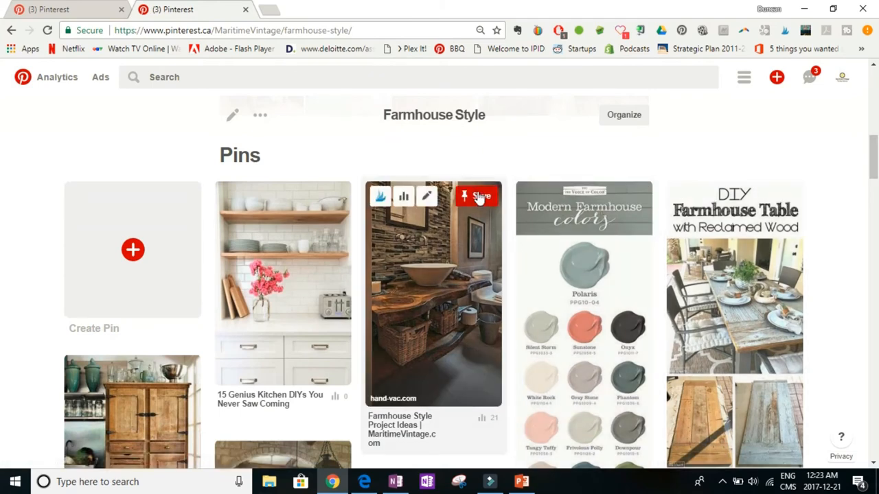
pyautogui.click(477, 197)
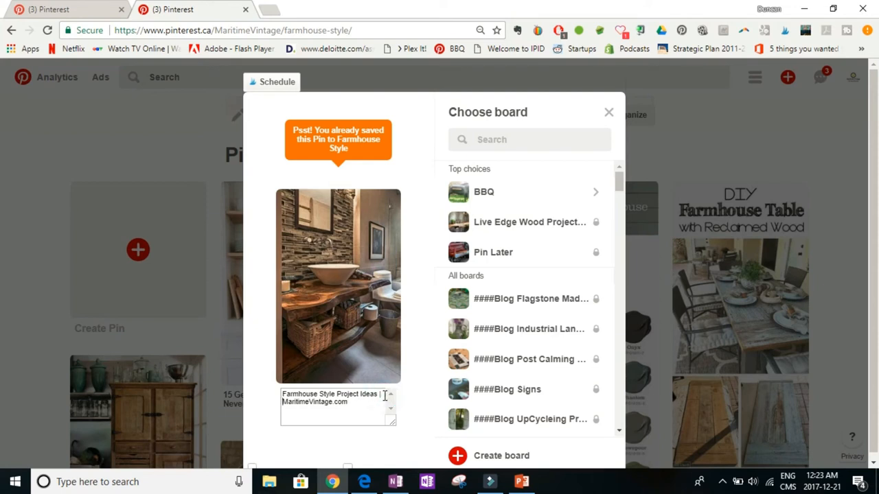
pyautogui.write('Pro')
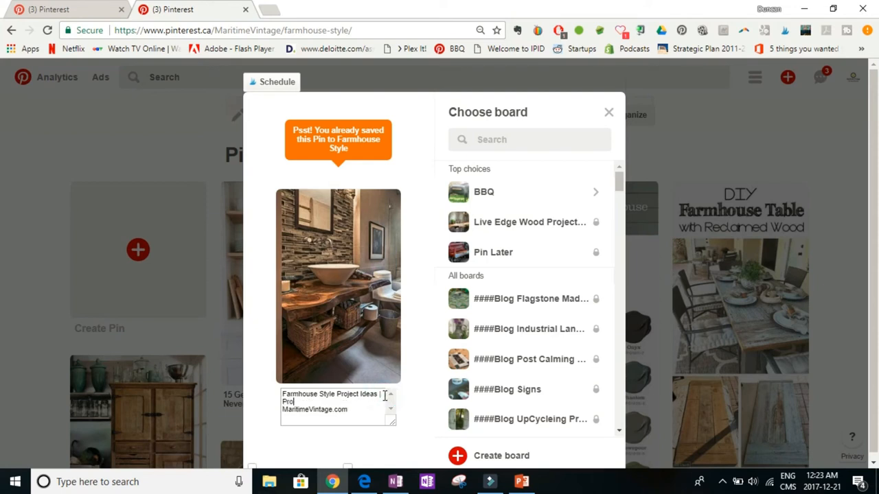
pyautogui.write('Project Comlexity: Simple')
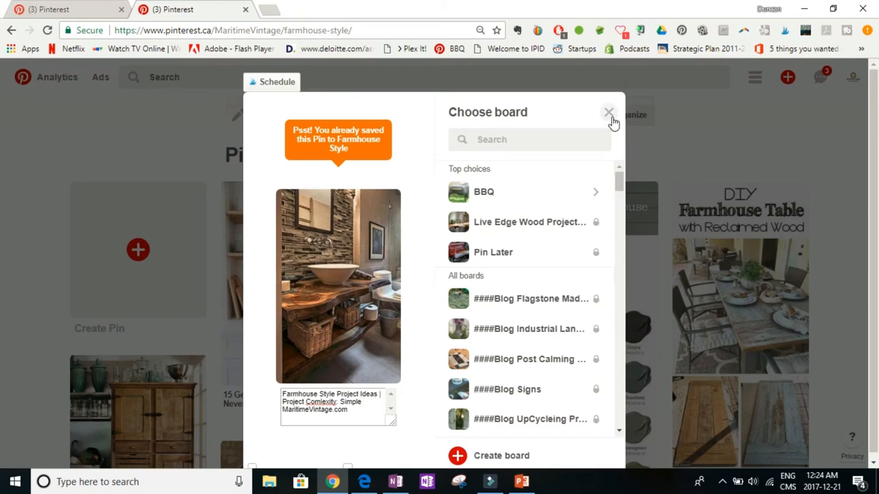
pyautogui.click(607, 112)
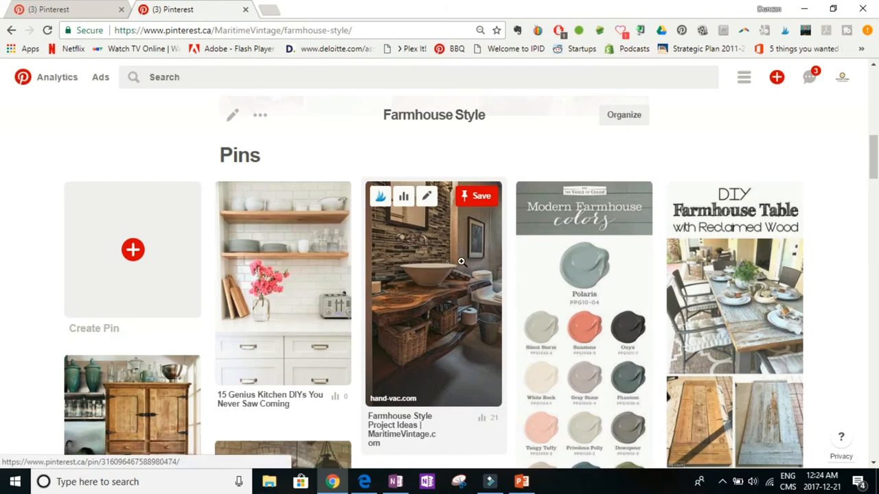
# Open the bathroom vanity pin and follow its Visit link to verify the destination.
pyautogui.click(433, 296)
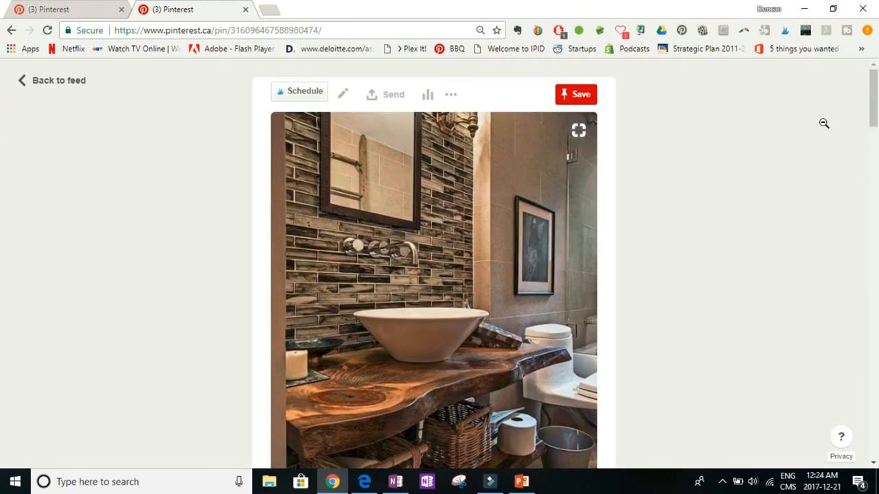
pyautogui.scroll(-3)
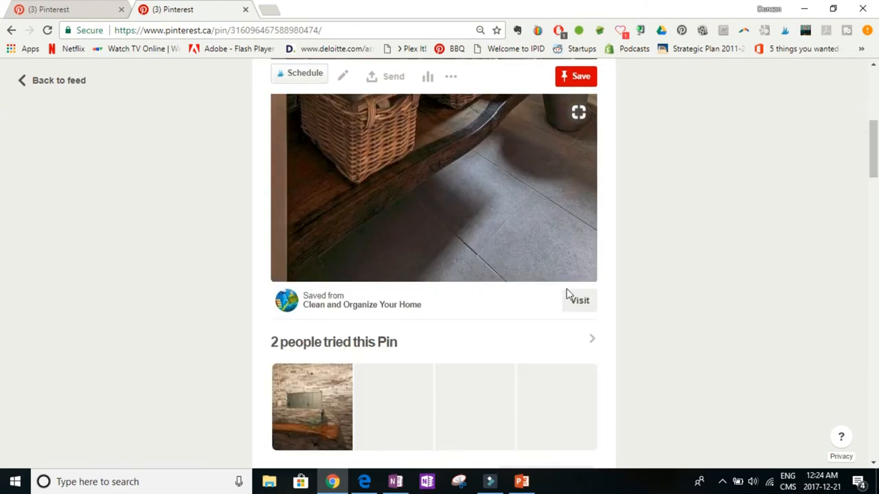
pyautogui.click(579, 300)
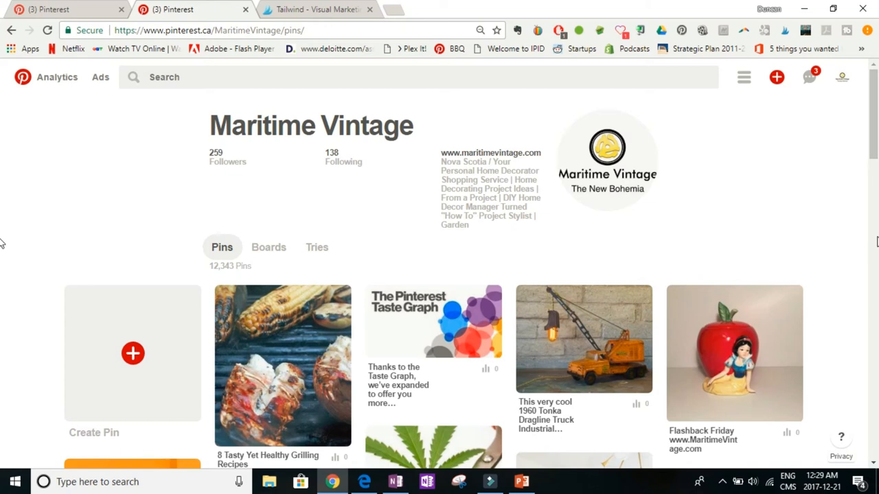
pyautogui.moveTo(870, 212)
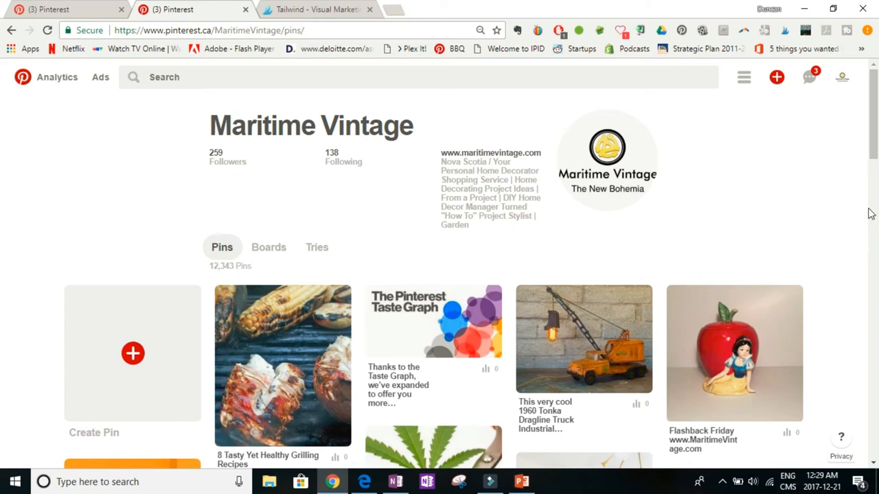
pyautogui.moveTo(319, 9)
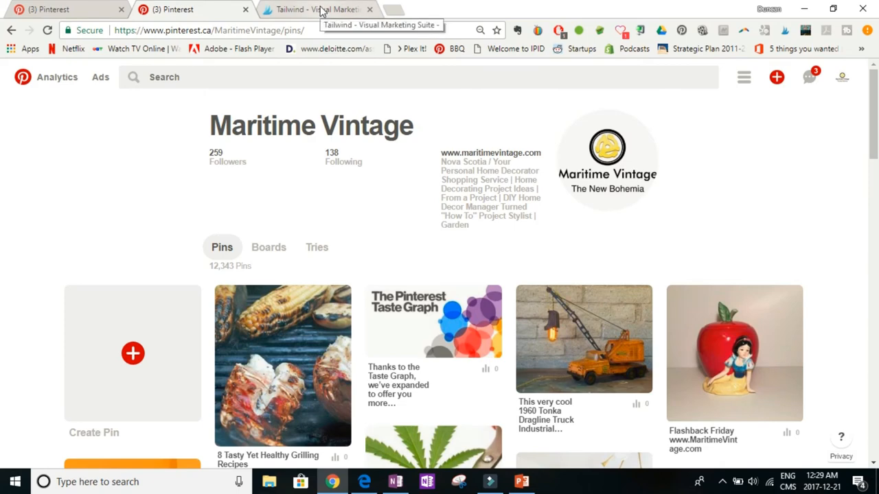
# Switch to the Tailwind Publisher showing 841 scheduled pins, 65 queued for today.
pyautogui.click(316, 8)
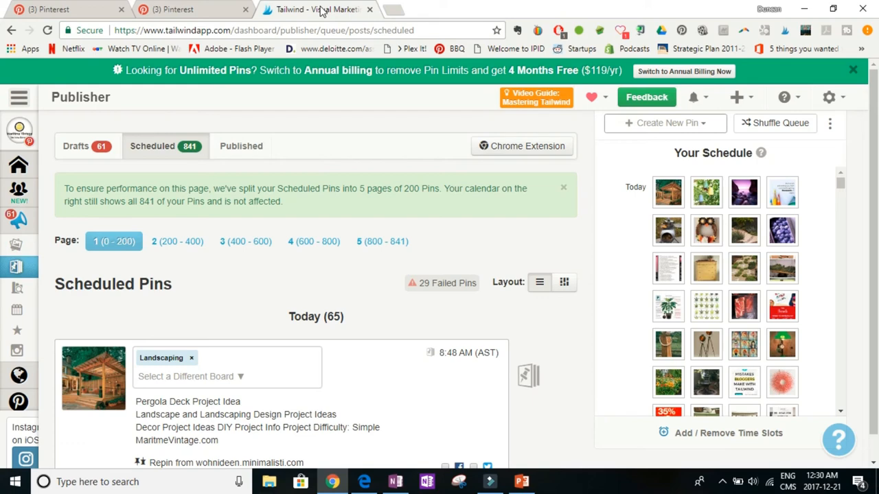
pyautogui.moveTo(875, 173)
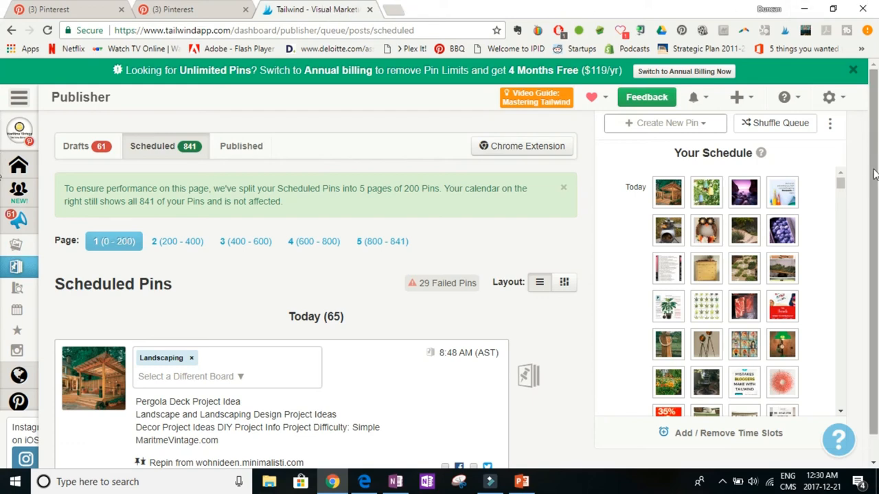
pyautogui.scroll(-3)
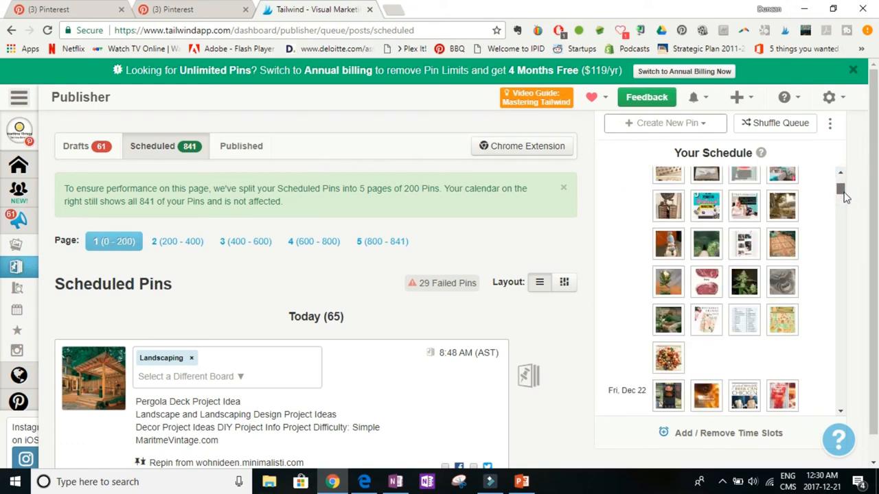
pyautogui.scroll(-3)
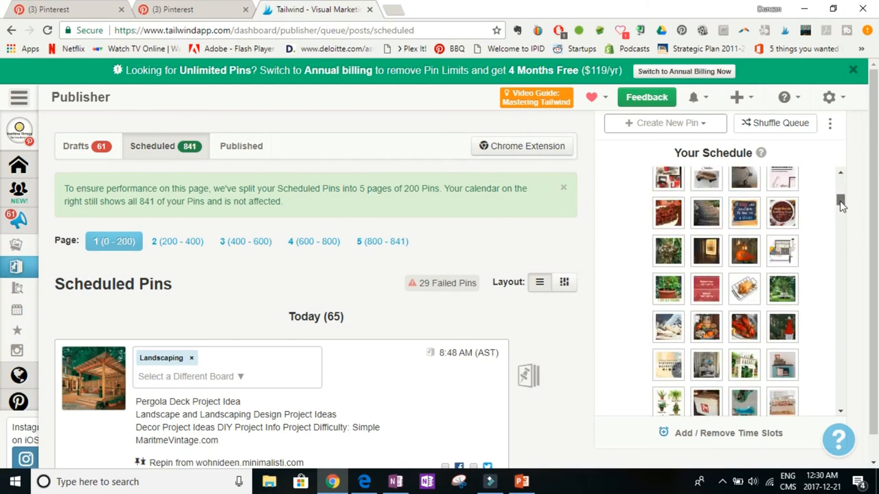